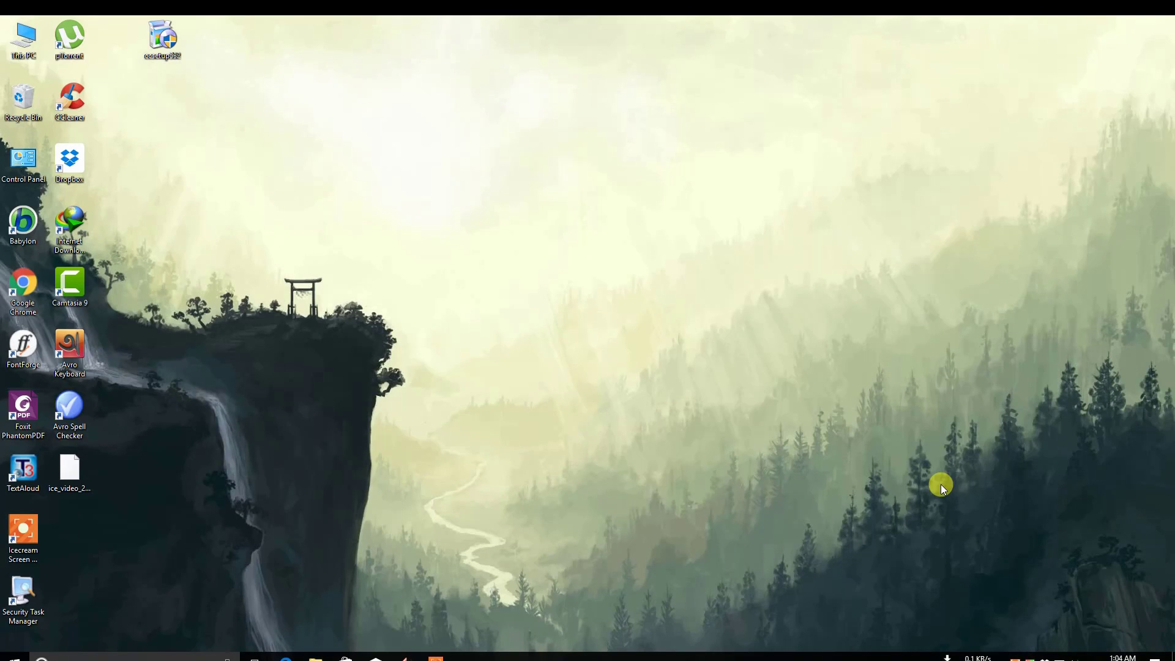
{"action": "mouse_move", "coordinate": [632, 658]}
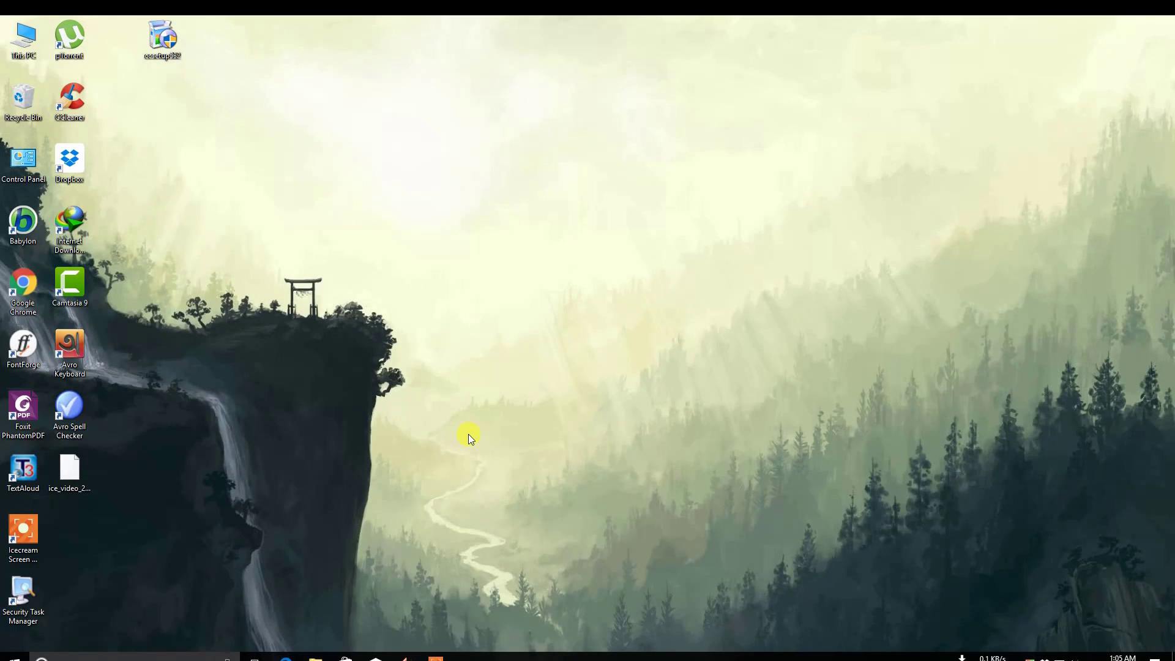
Step: Launch Security Task Manager from its desktop shortcut and let the rated process list load
{"action": "double_click", "coordinate": [23, 595]}
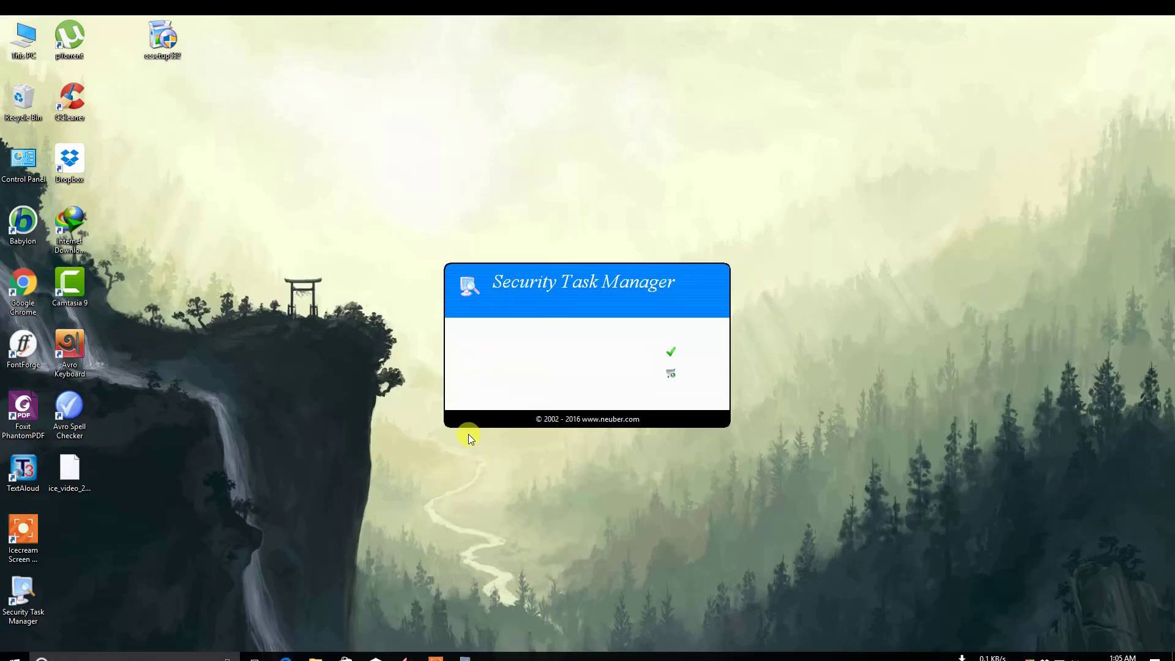
{"action": "left_click", "coordinate": [671, 352]}
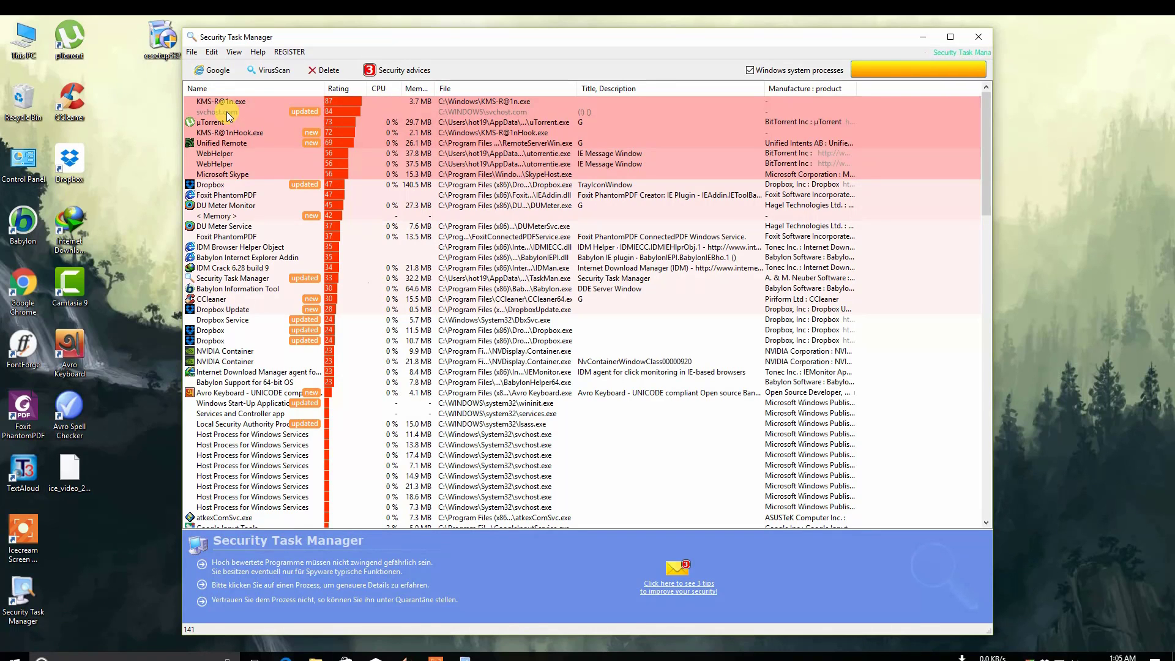
Step: Deny Administrators all permissions on svchost.com in its Security properties, accepting the warning
{"action": "right_click", "coordinate": [211, 111]}
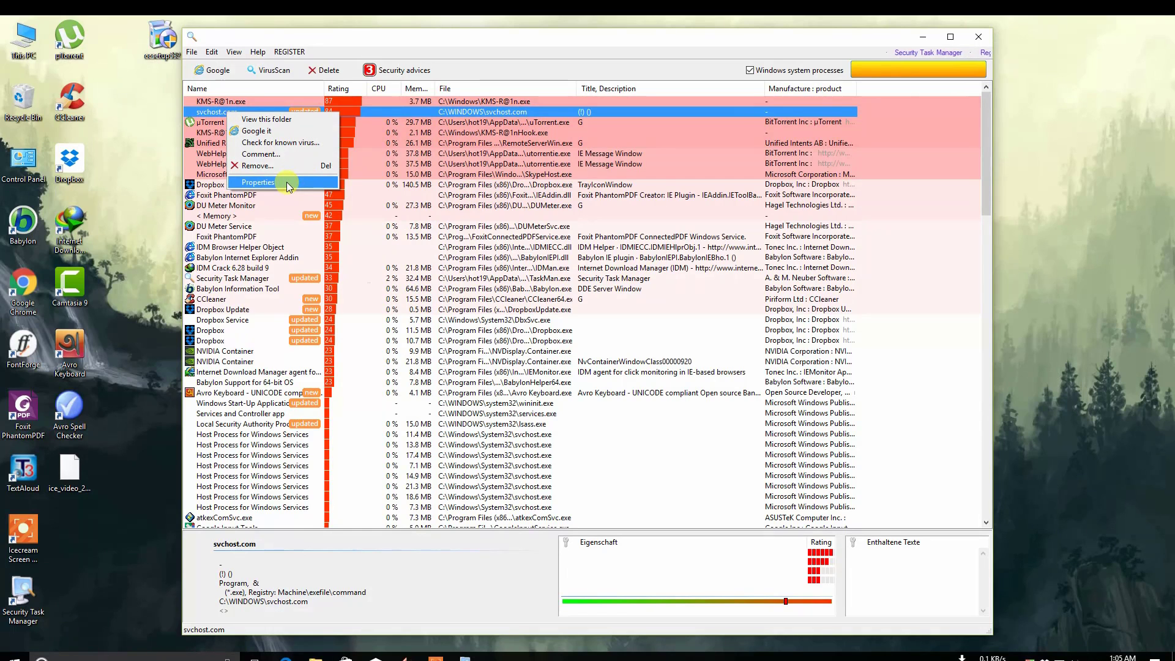
{"action": "left_click", "coordinate": [258, 182]}
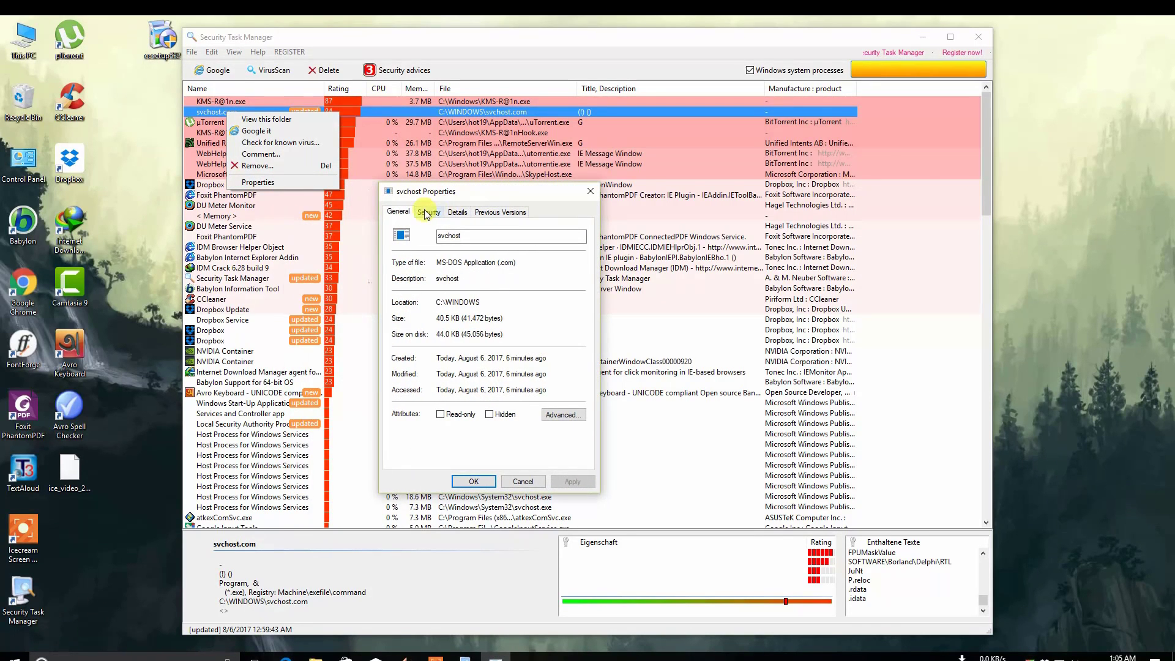
{"action": "left_click", "coordinate": [428, 212]}
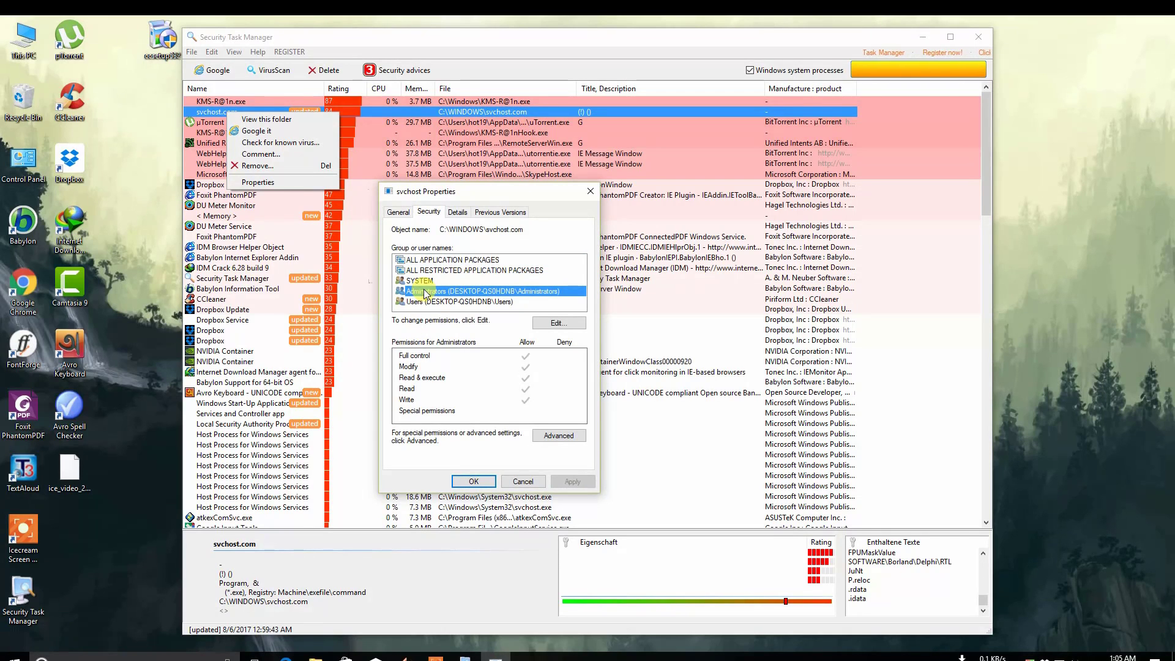
{"action": "left_click", "coordinate": [558, 324]}
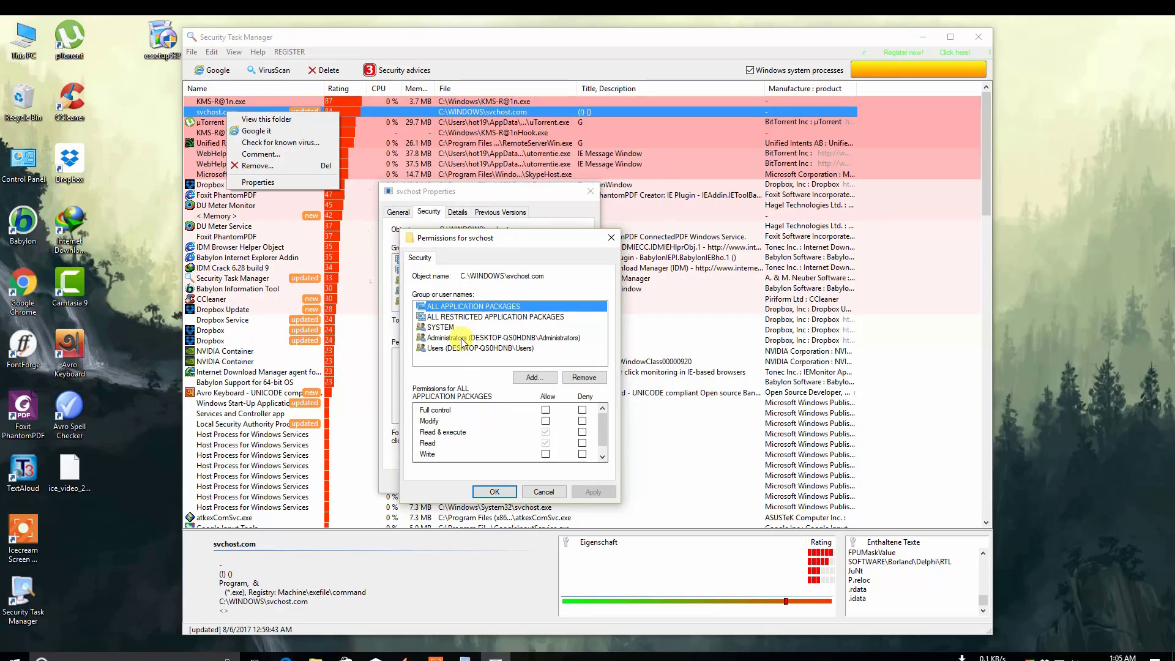
{"action": "left_click", "coordinate": [480, 337]}
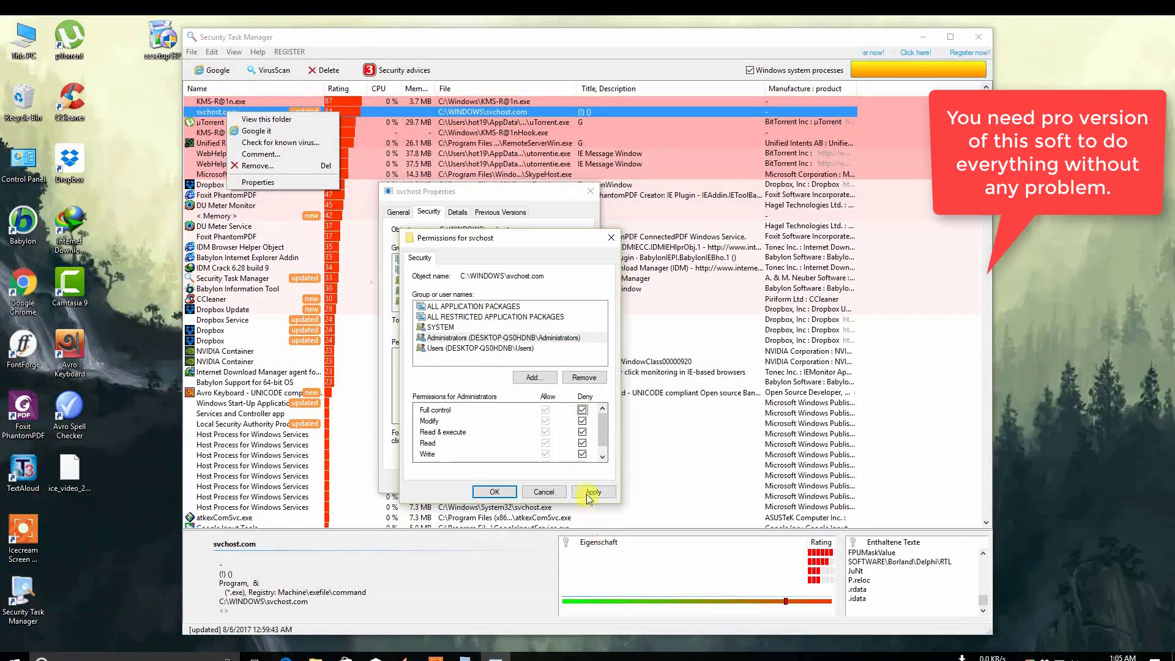
{"action": "left_click", "coordinate": [593, 492]}
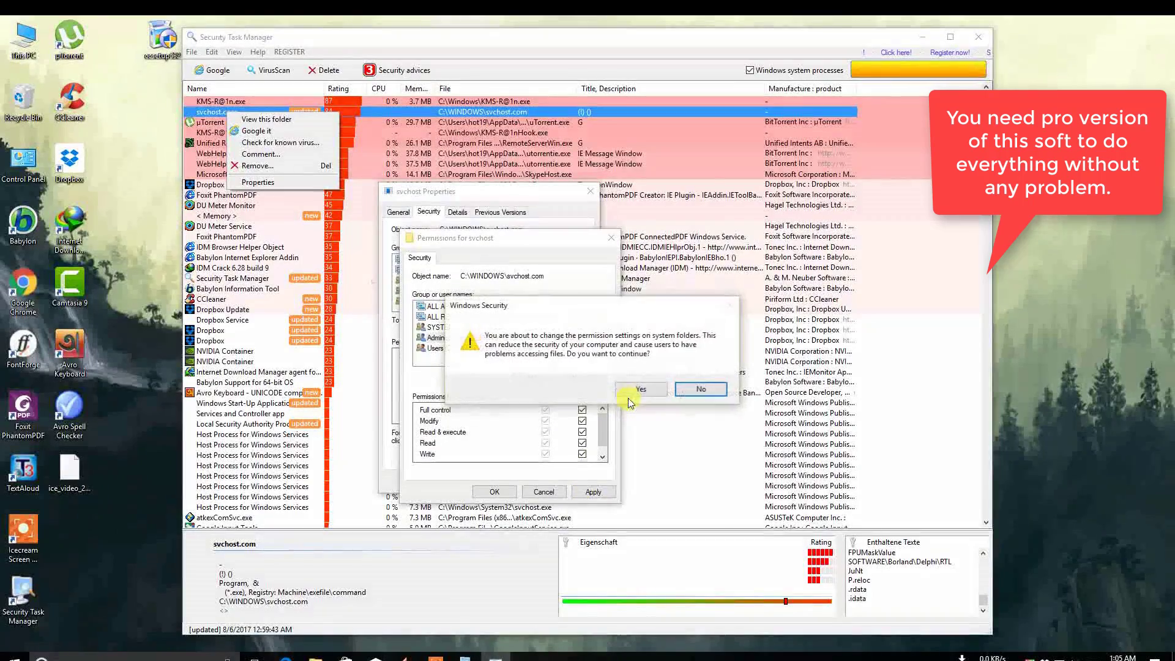
{"action": "left_click", "coordinate": [641, 389]}
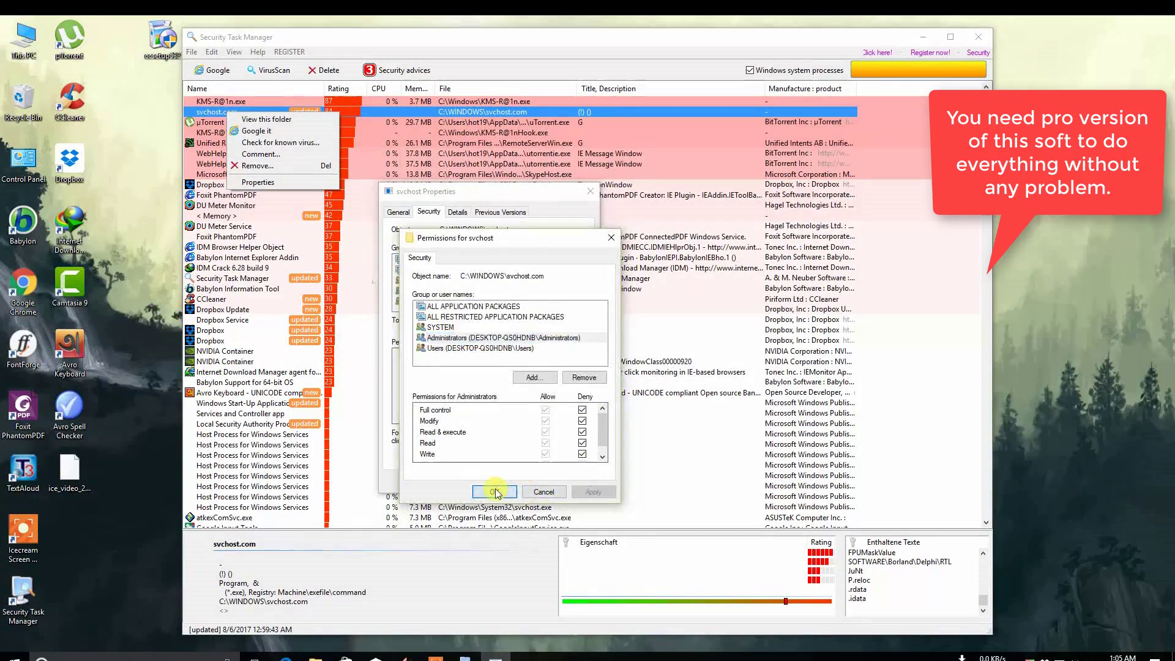
{"action": "left_click", "coordinate": [495, 492]}
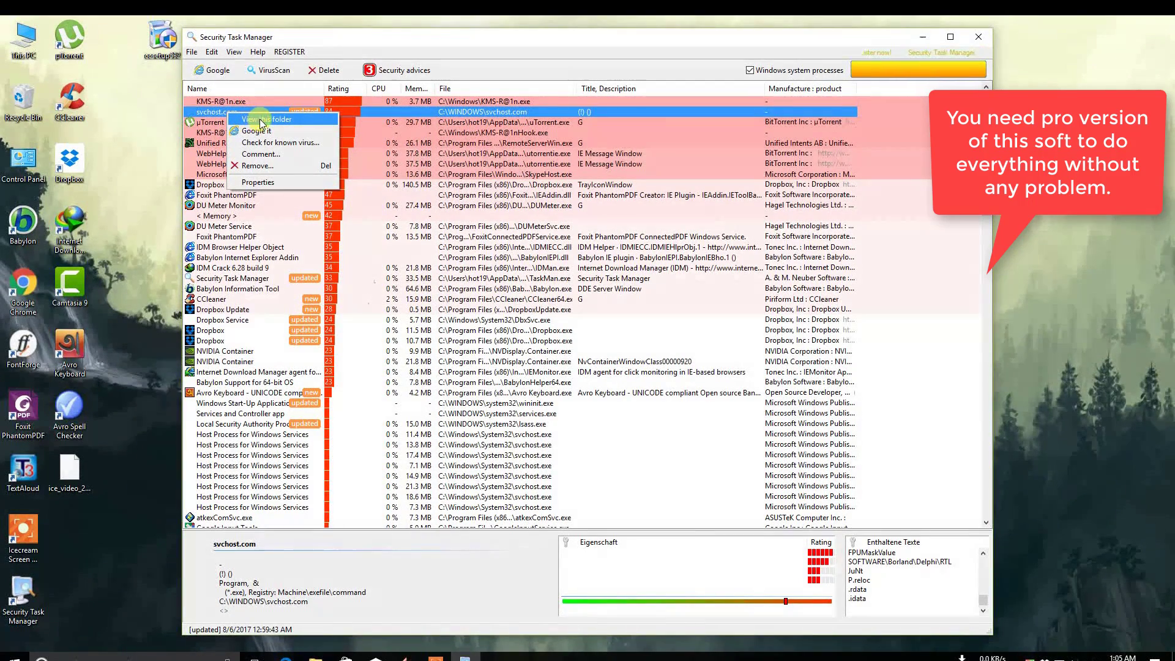
Step: Open svchost.com's folder C:\Windows in File Explorer and bring up the svchost file's menu
{"action": "left_click", "coordinate": [274, 118]}
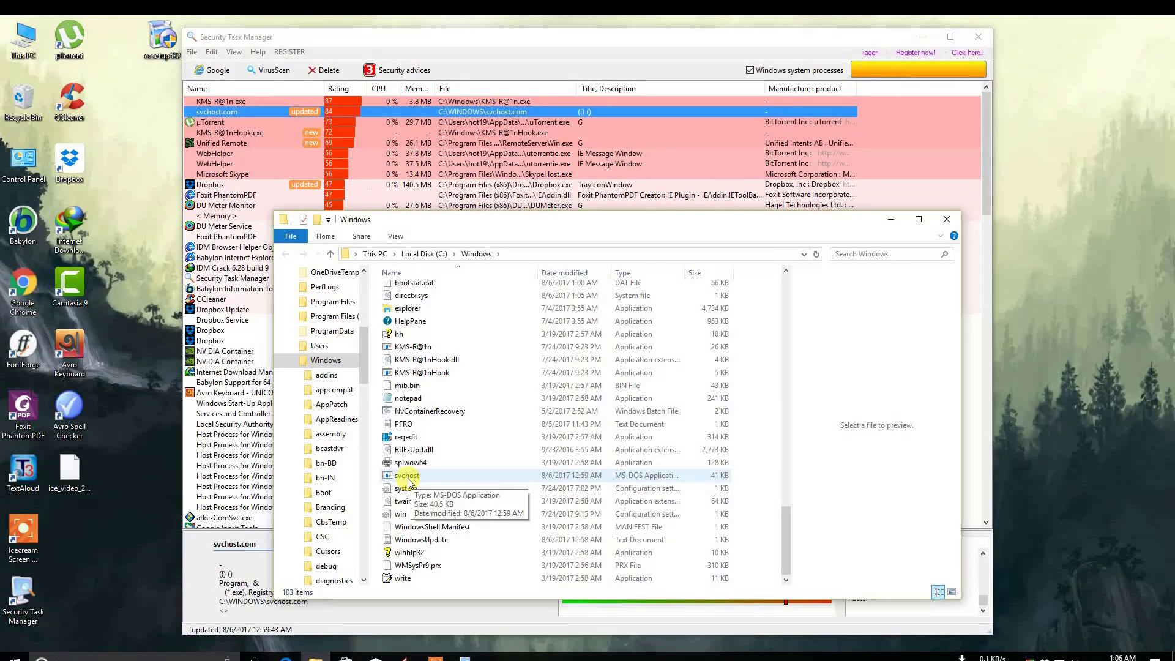
{"action": "right_click", "coordinate": [407, 475]}
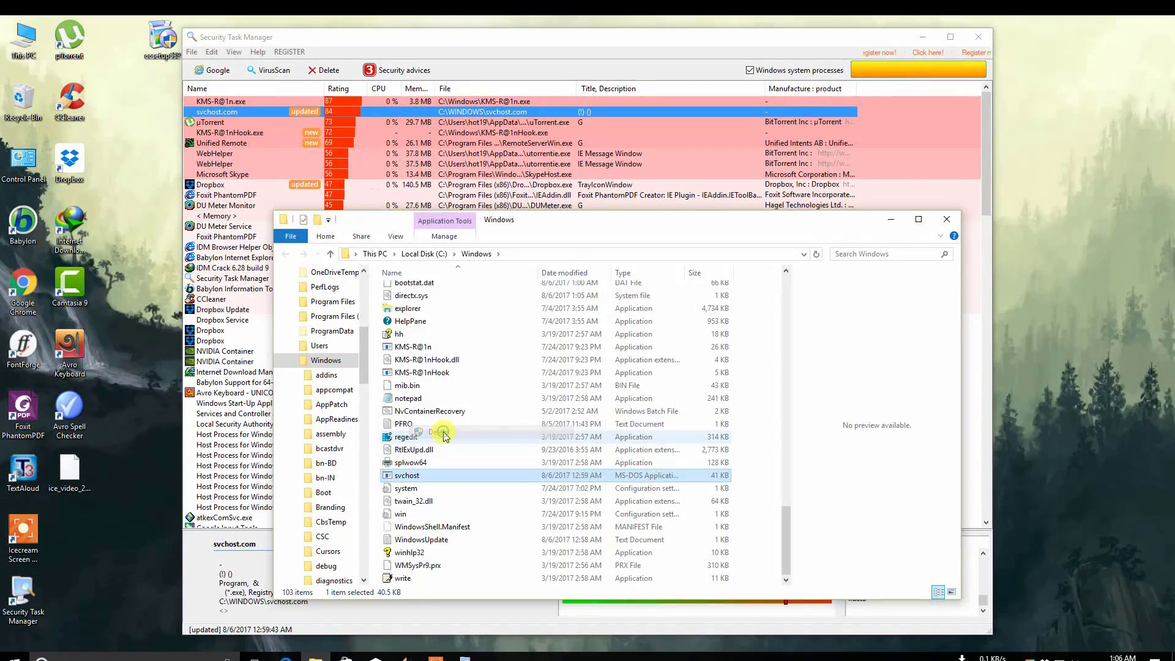
{"action": "left_click", "coordinate": [440, 434]}
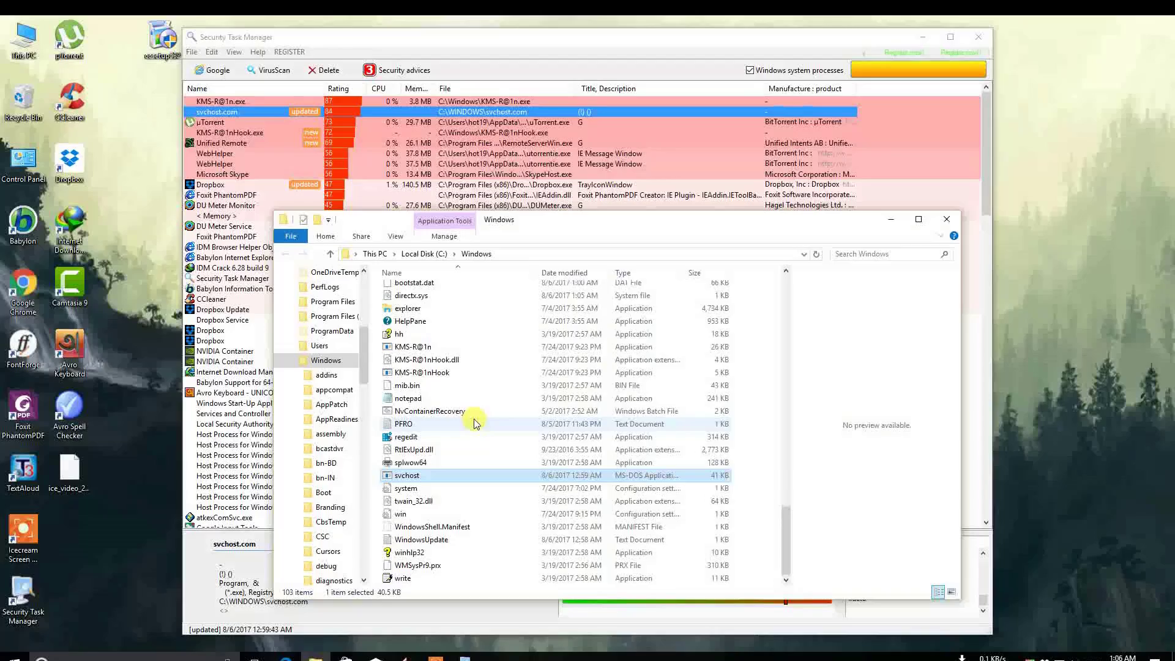
{"action": "mouse_move", "coordinate": [468, 433]}
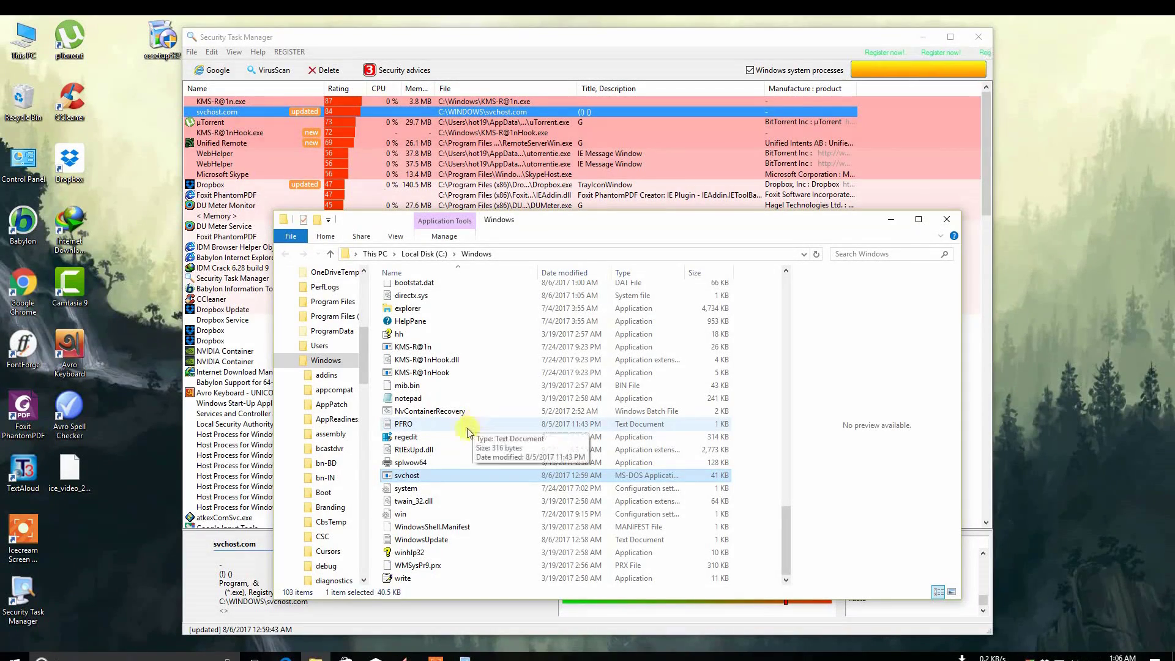
{"action": "mouse_move", "coordinate": [408, 478]}
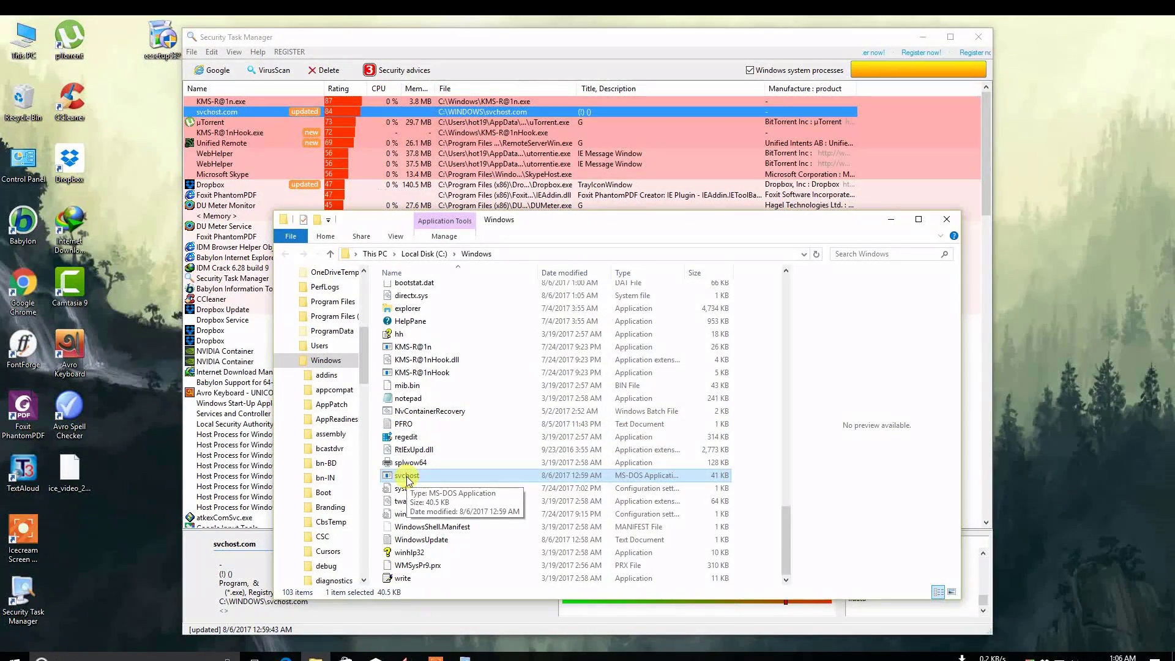
Step: Run Unlocker on the svchost file and dismiss the access-denied error
{"action": "right_click", "coordinate": [408, 475]}
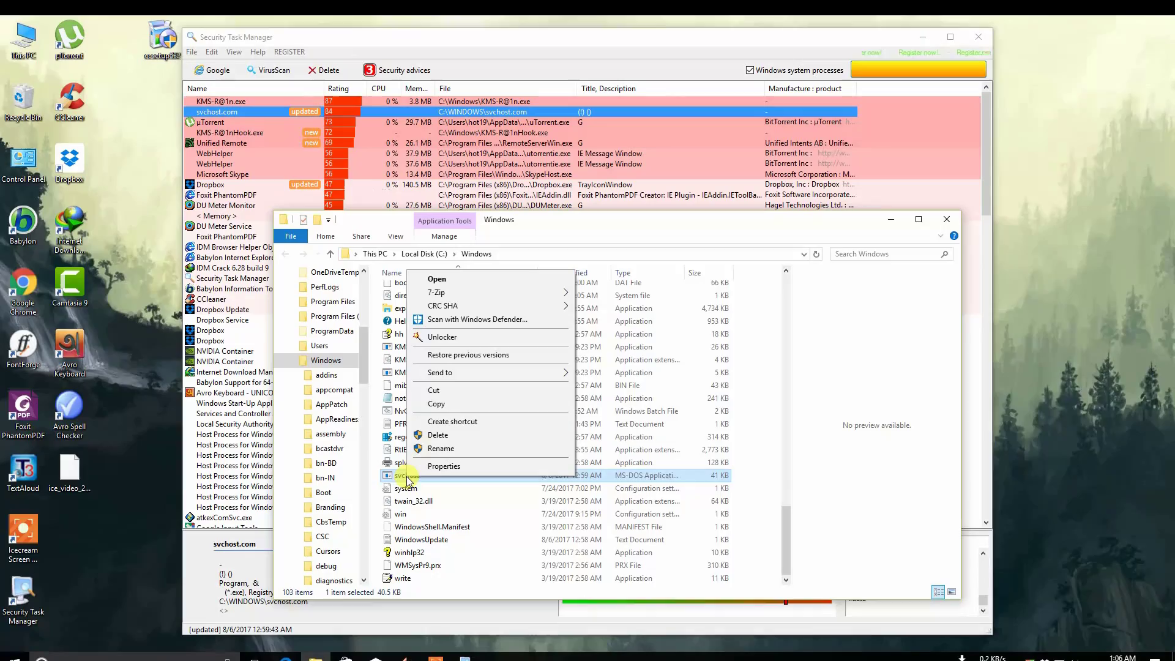
{"action": "mouse_move", "coordinate": [446, 337]}
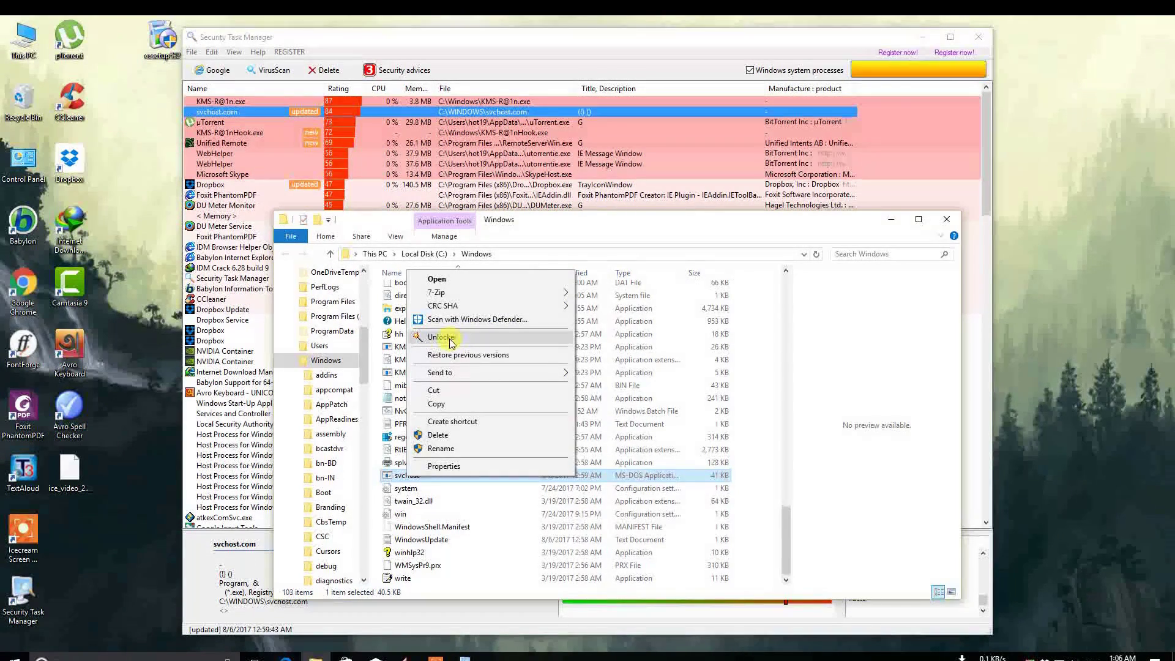
{"action": "left_click", "coordinate": [441, 337]}
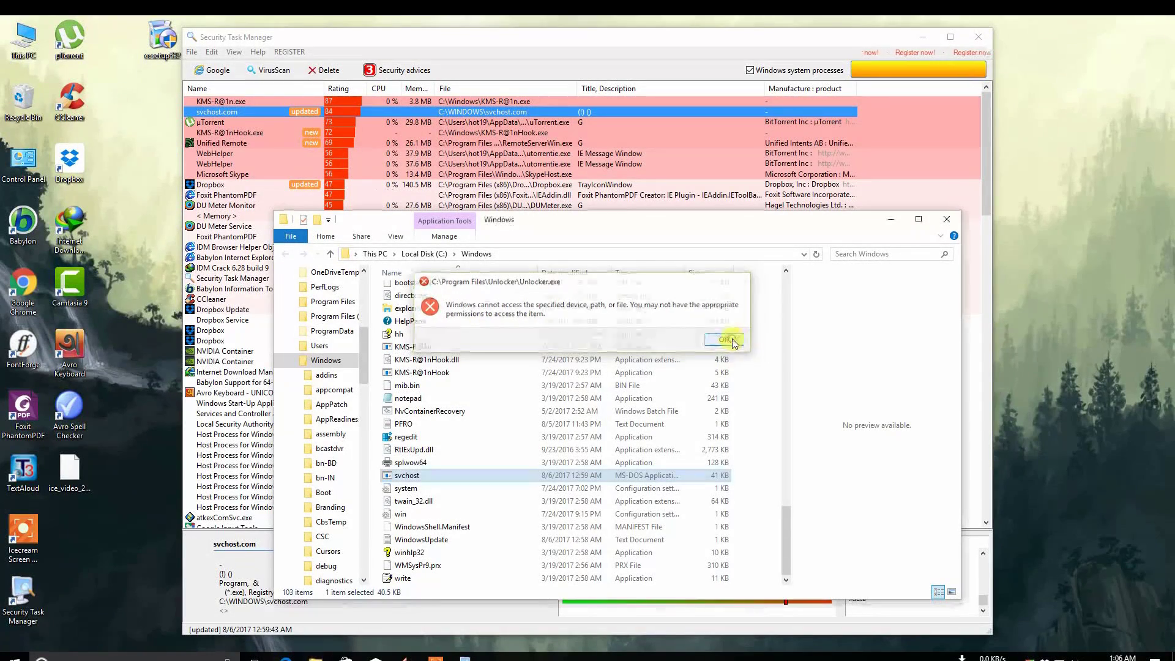
{"action": "left_click", "coordinate": [724, 340]}
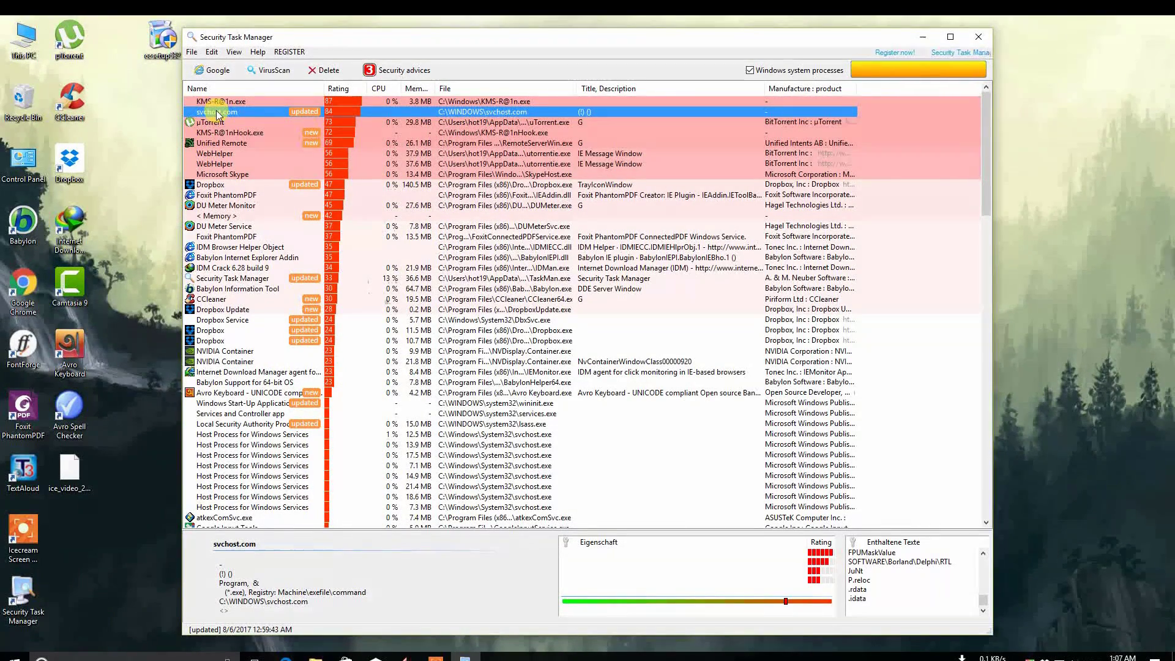
Step: Remove svchost.com with 'Move file to quarantine', dismiss the access error, and open View > Quarantine
{"action": "right_click", "coordinate": [217, 112]}
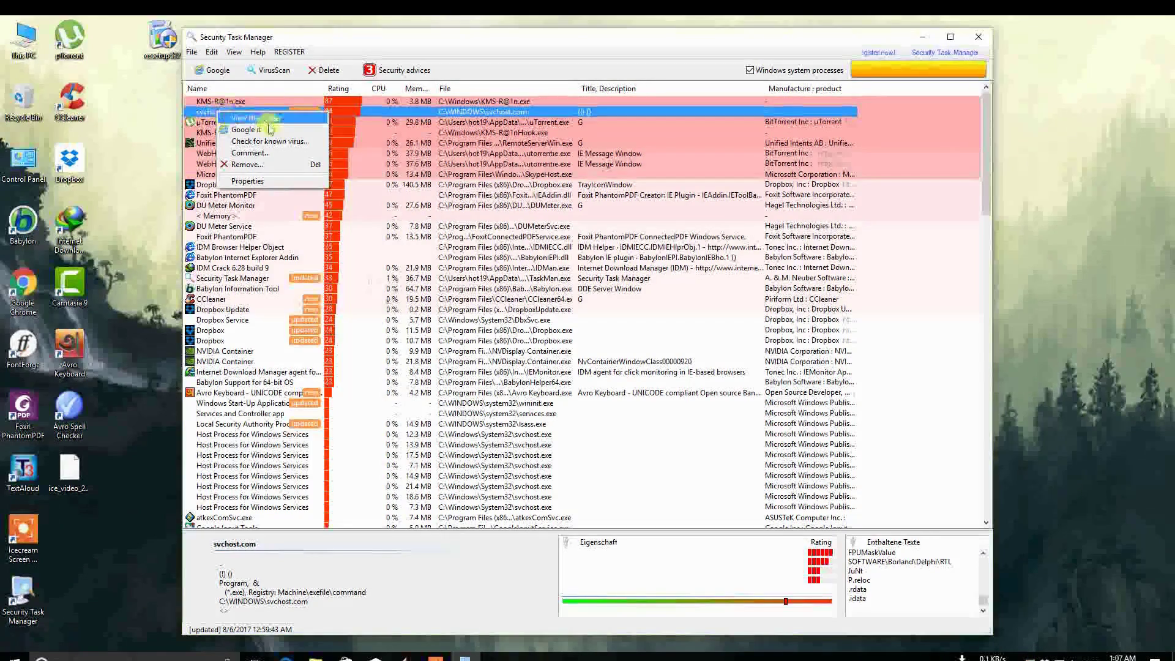
{"action": "left_click", "coordinate": [246, 180]}
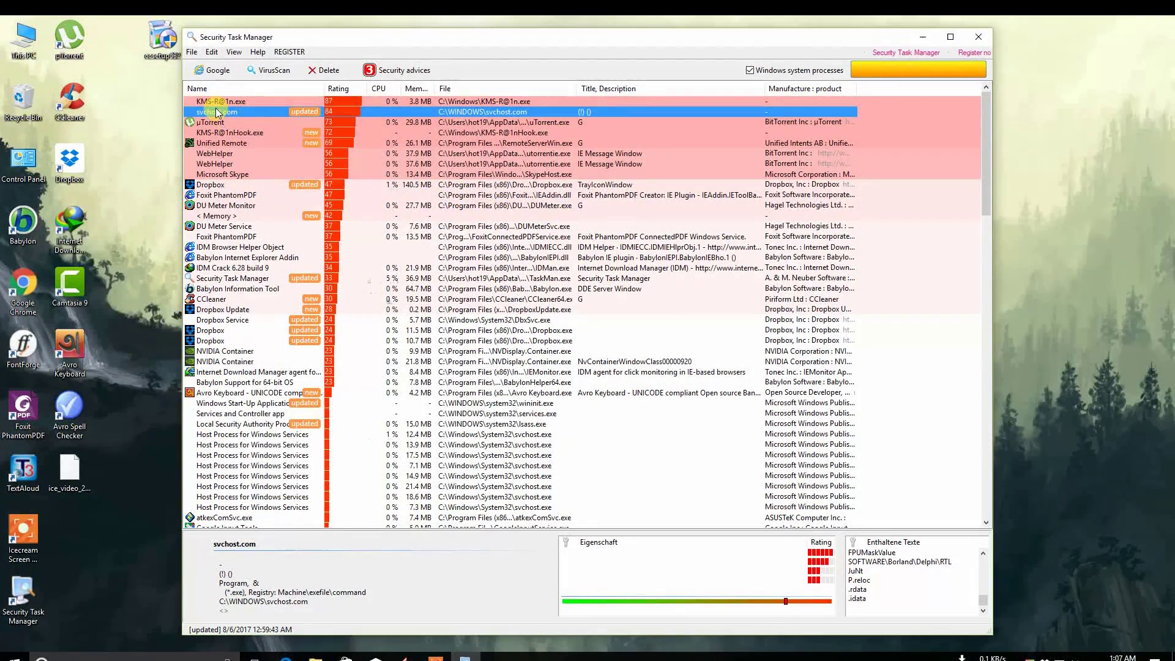
{"action": "right_click", "coordinate": [218, 111]}
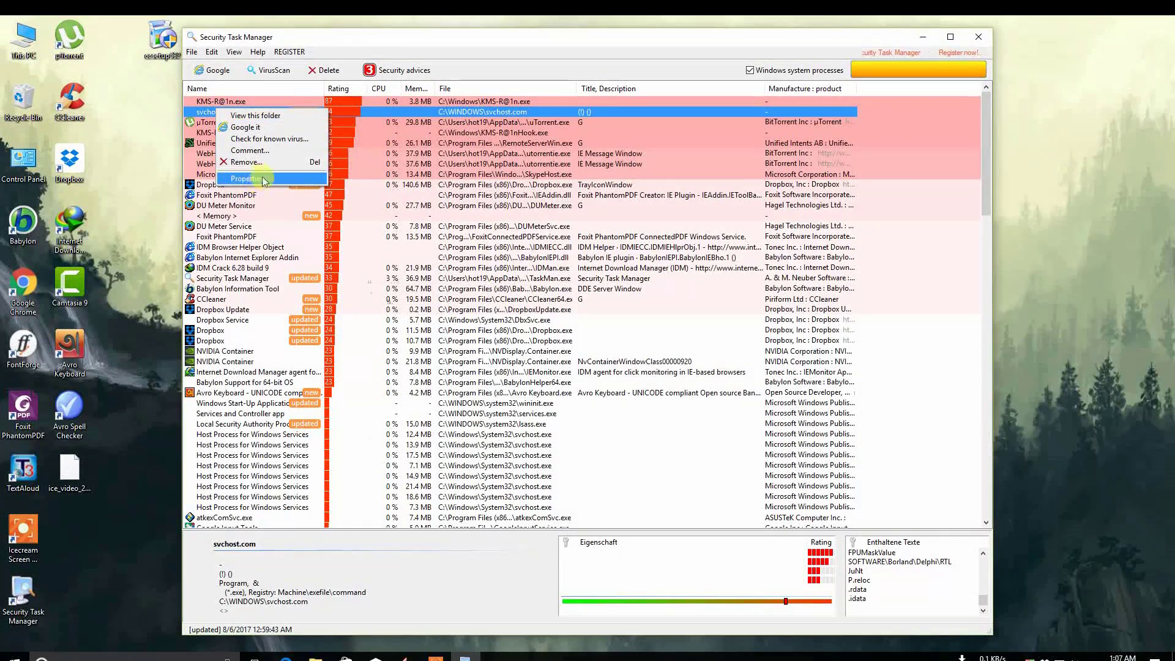
{"action": "left_click", "coordinate": [243, 163]}
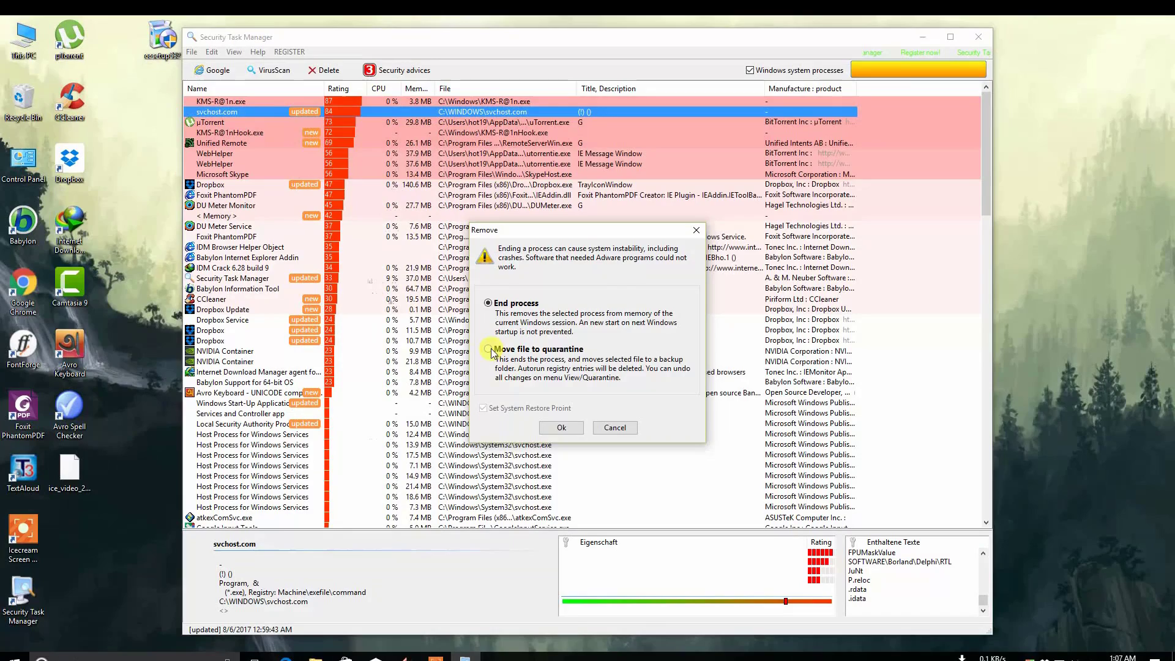
{"action": "left_click", "coordinate": [489, 349]}
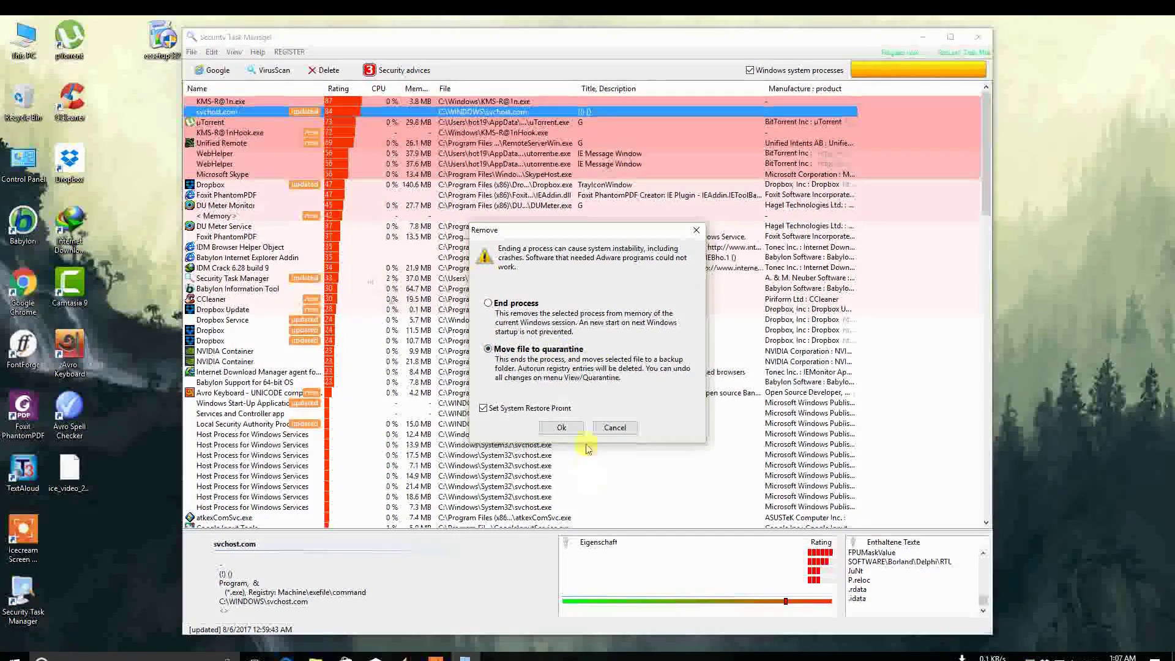
{"action": "left_click", "coordinate": [561, 427]}
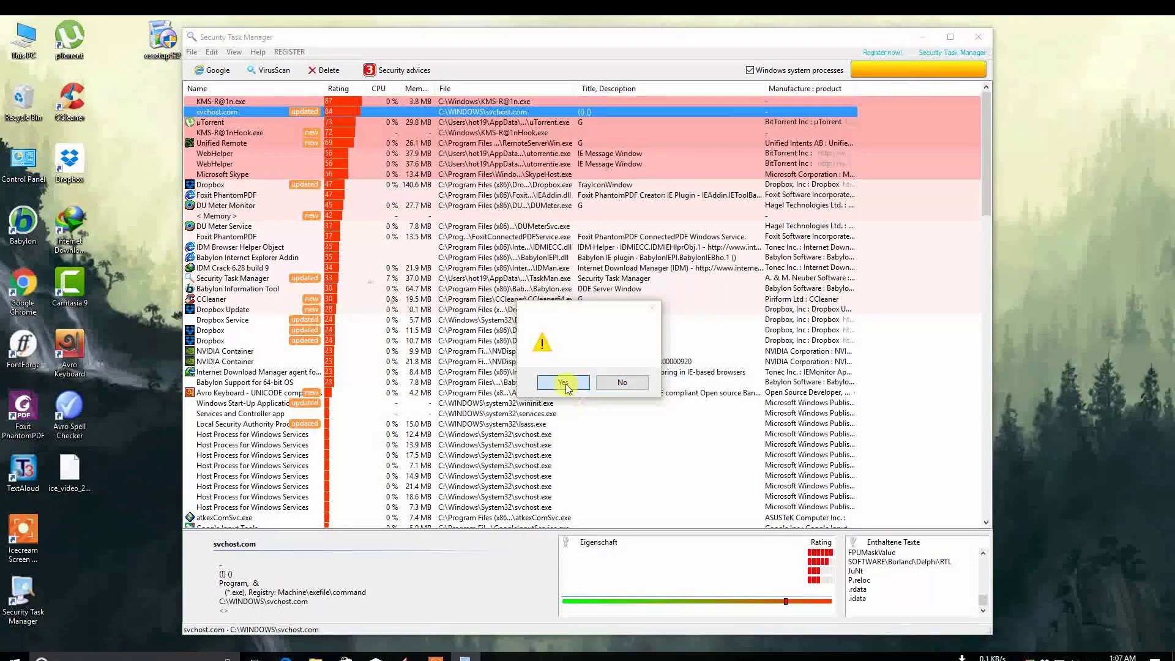
{"action": "left_click", "coordinate": [563, 382]}
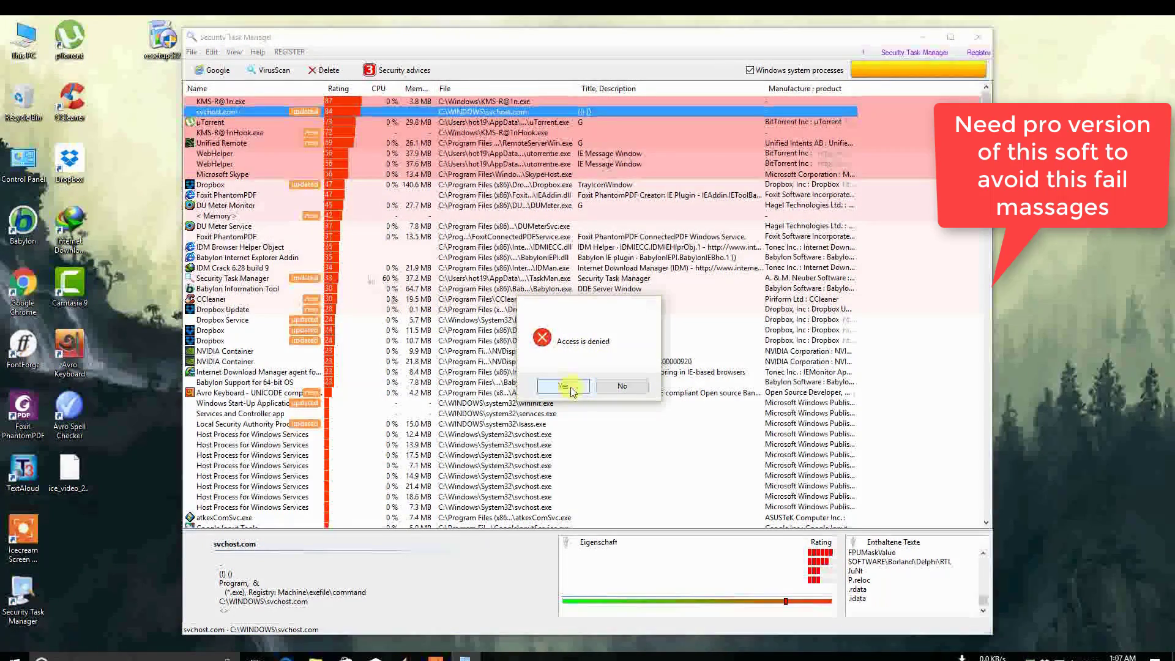
{"action": "left_click", "coordinate": [558, 386]}
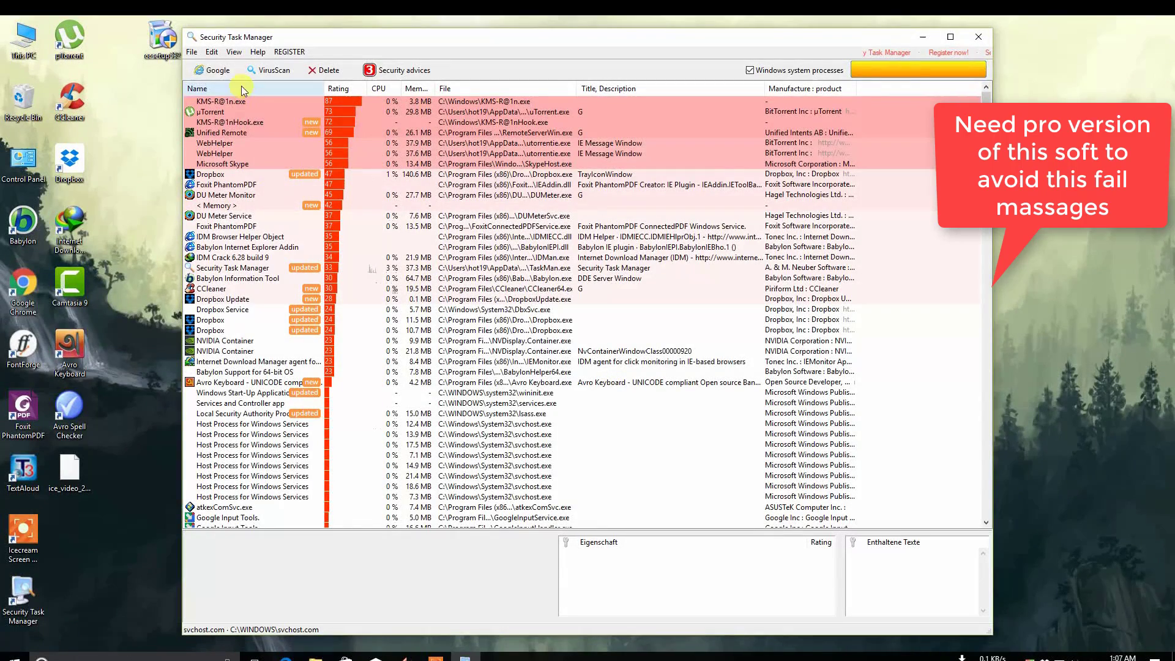
{"action": "left_click", "coordinate": [234, 52]}
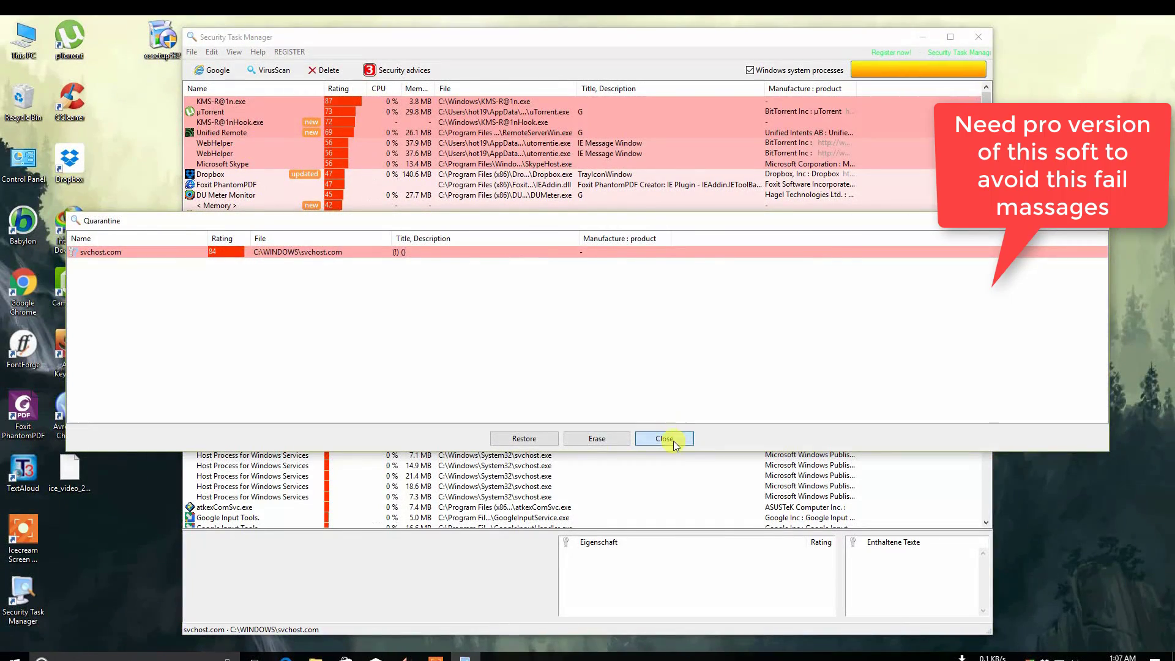
Step: Close the Quarantine window to return to the process list
{"action": "left_click", "coordinate": [662, 438]}
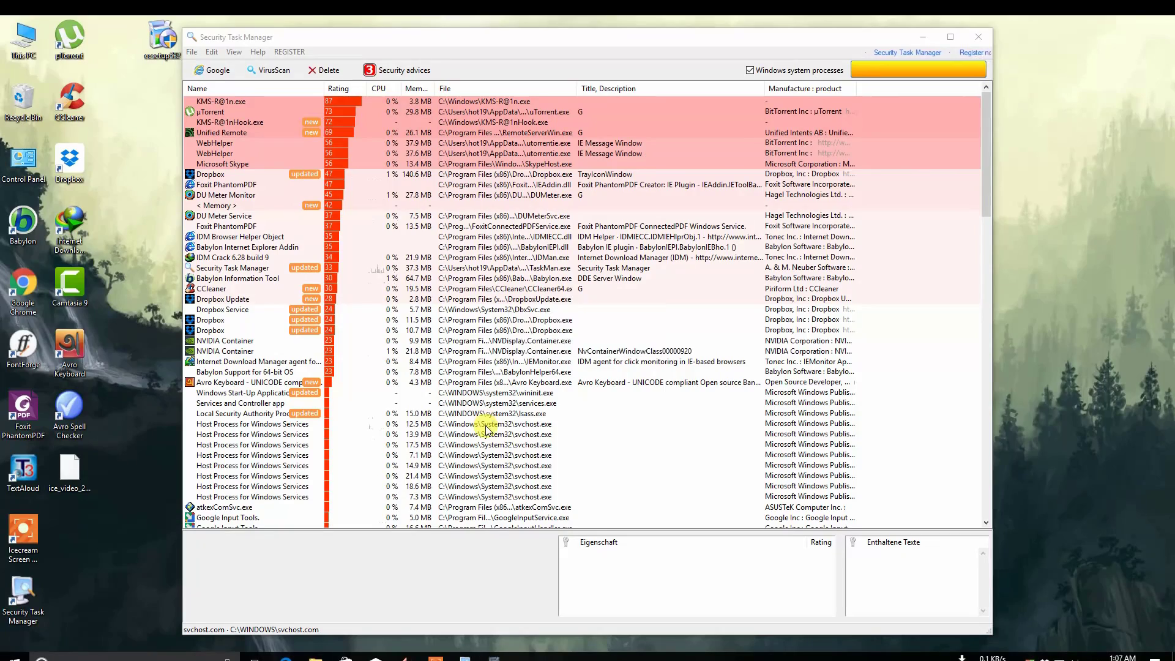
{"action": "mouse_move", "coordinate": [570, 423]}
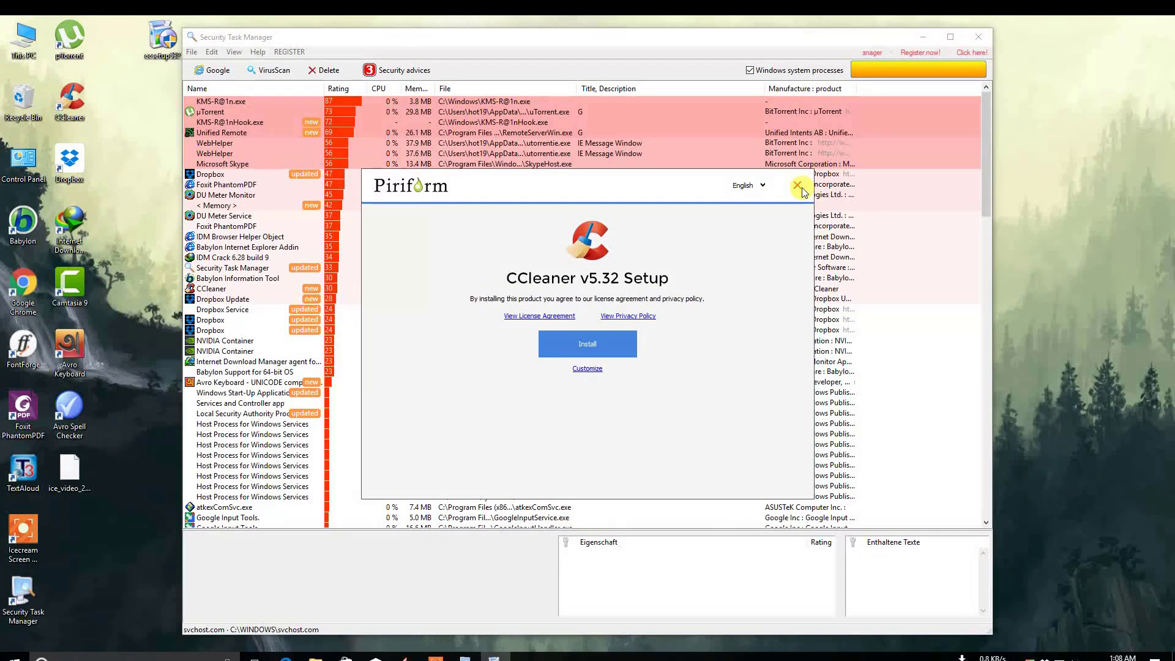
Step: Close the CCleaner v5.32 Setup window and confirm Yes to quit
{"action": "left_click", "coordinate": [798, 186]}
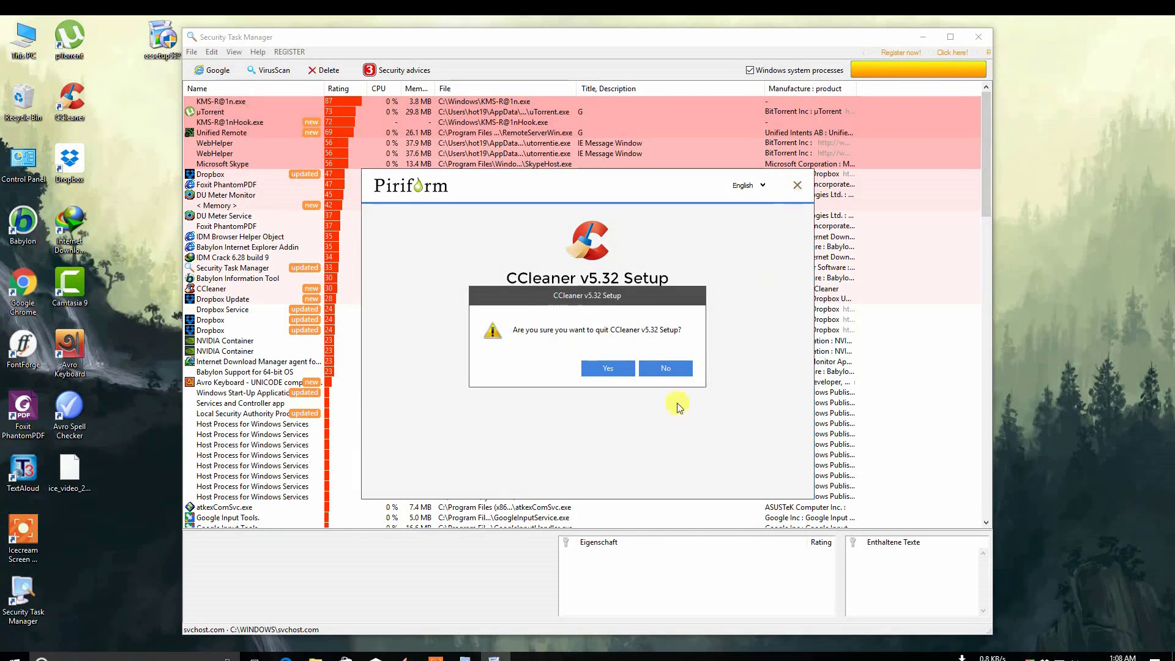
{"action": "left_click", "coordinate": [608, 368]}
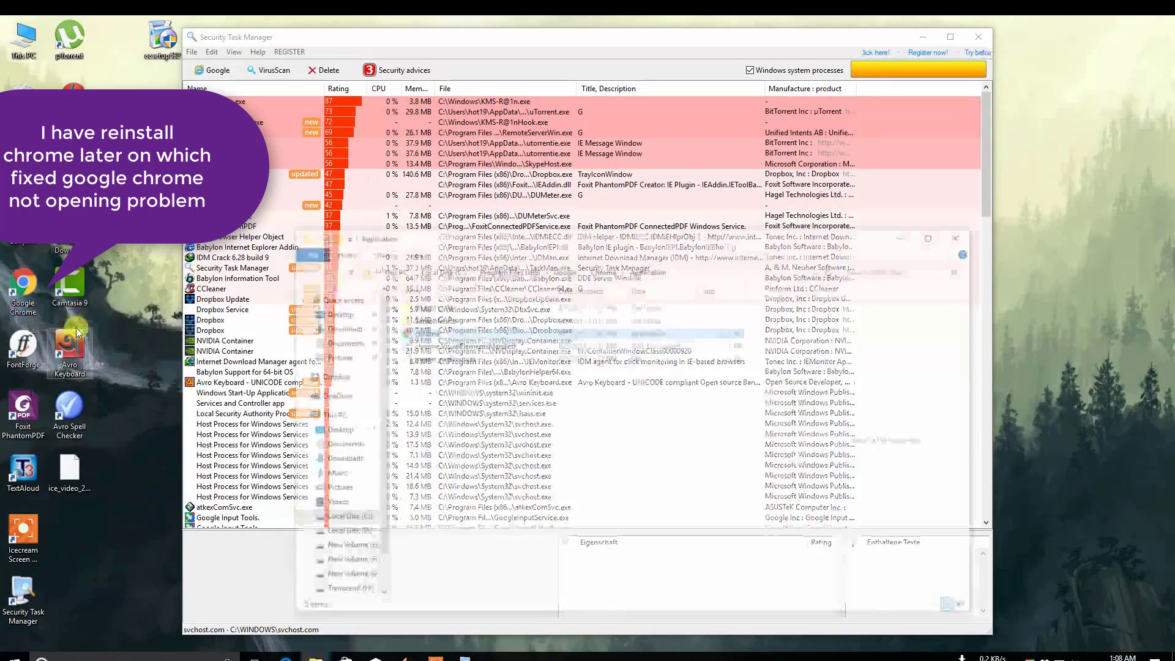
{"action": "left_click", "coordinate": [423, 332]}
{"action": "type", "text": "re"}
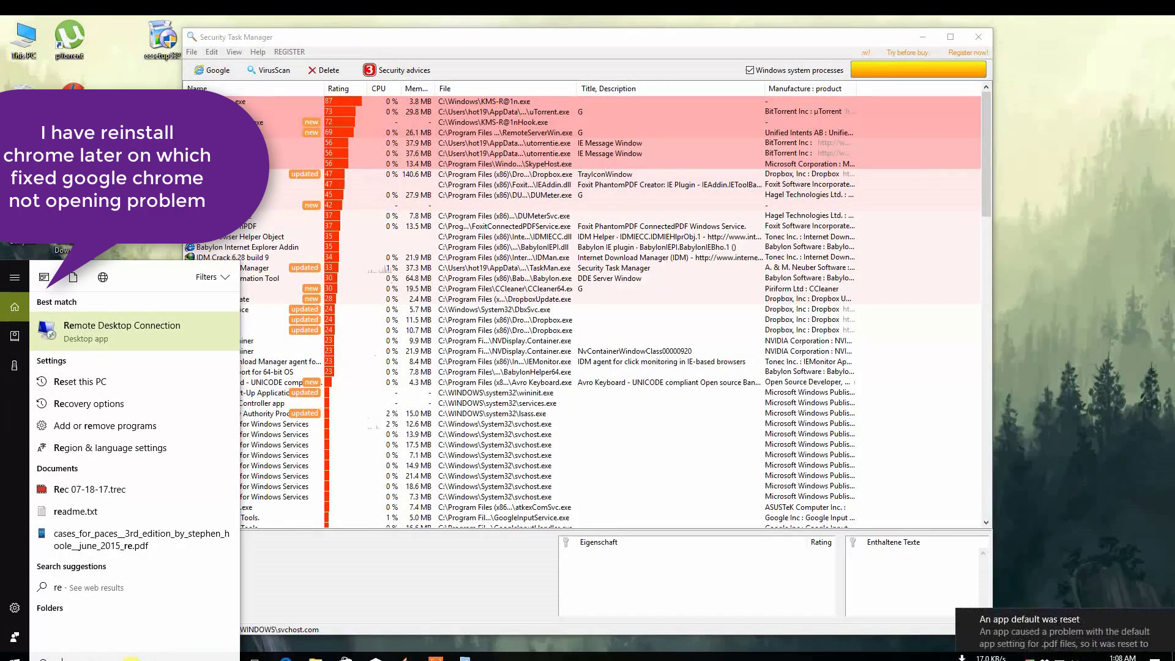
Step: Search 'regedit' from the Start menu and launch Registry Editor
{"action": "type", "text": "g"}
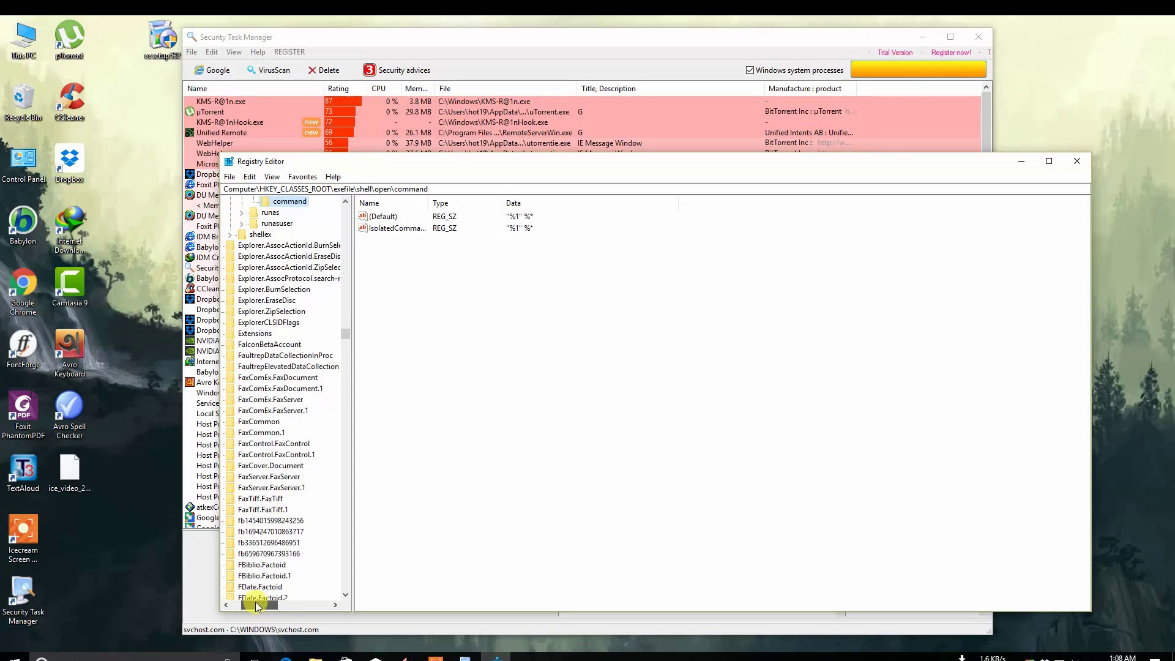
Step: Verify HKEY_CLASSES_ROOT\exefile\shell\open\command (Default) is "%1" %*
{"action": "left_click", "coordinate": [270, 212]}
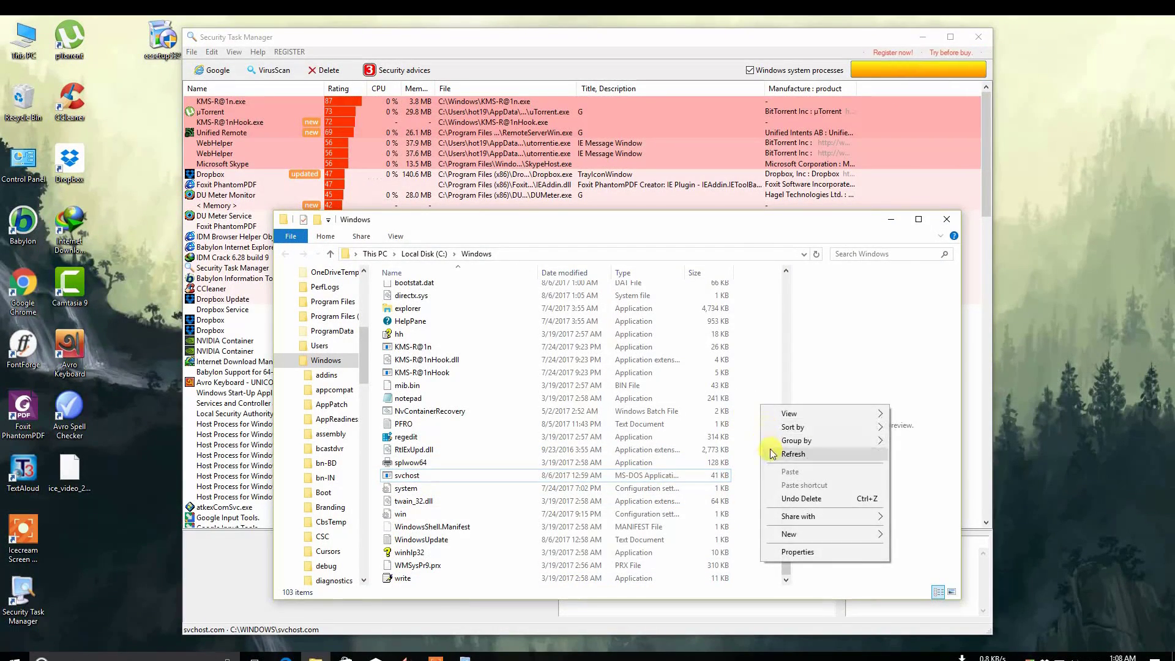
Step: Refresh the C:\Windows listing and run Unlocker on the svchost file
{"action": "left_click", "coordinate": [793, 454]}
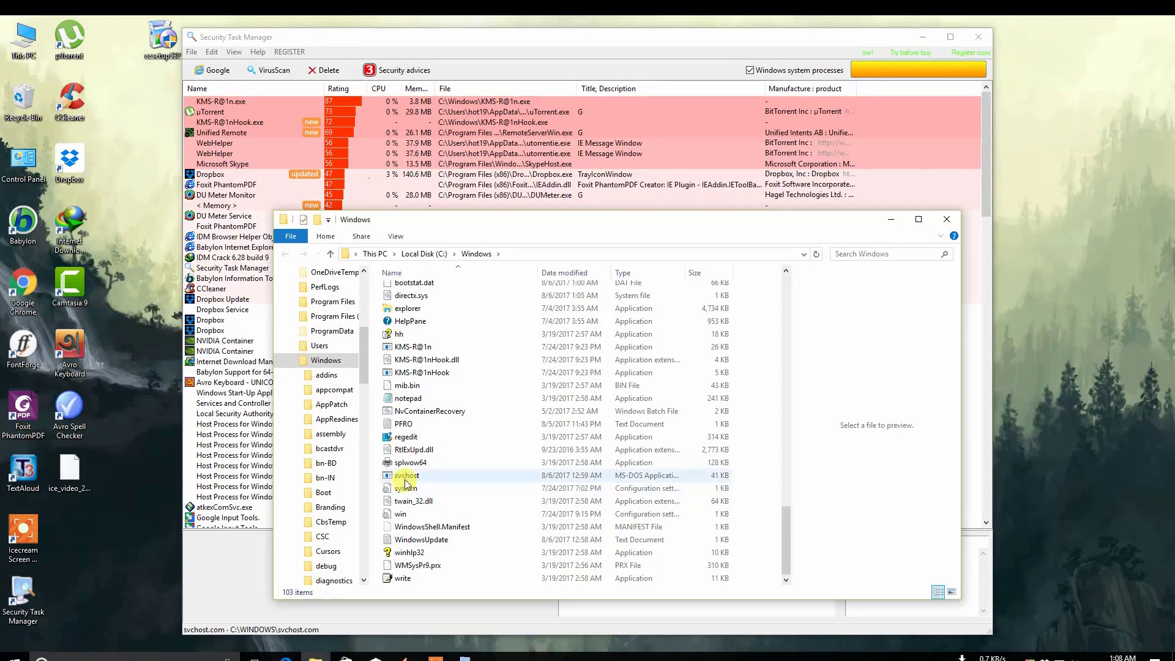
{"action": "right_click", "coordinate": [407, 475]}
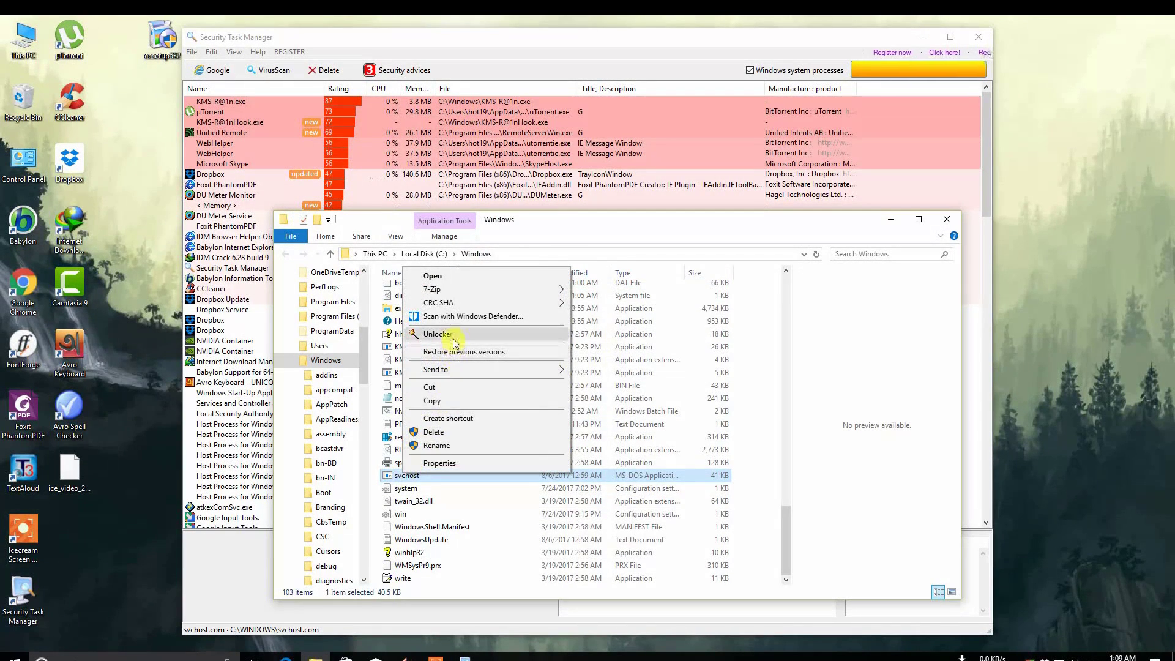
{"action": "left_click", "coordinate": [438, 334]}
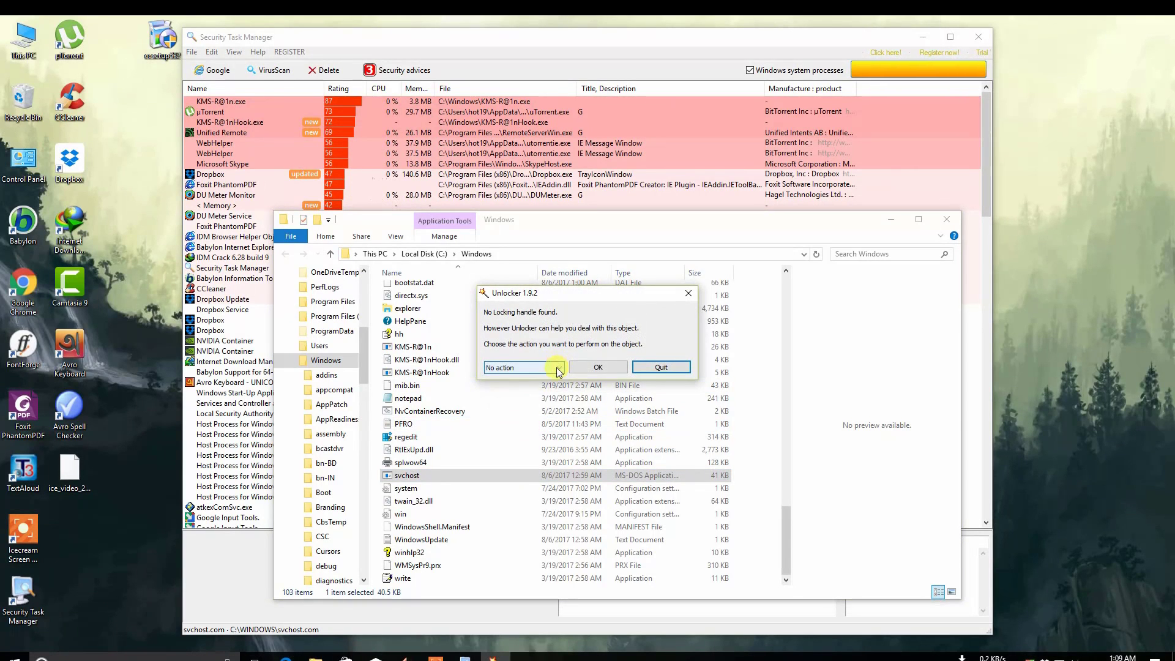
Step: Delete the svchost file from the Windows folder with Unlocker's Delete action
{"action": "left_click", "coordinate": [522, 367]}
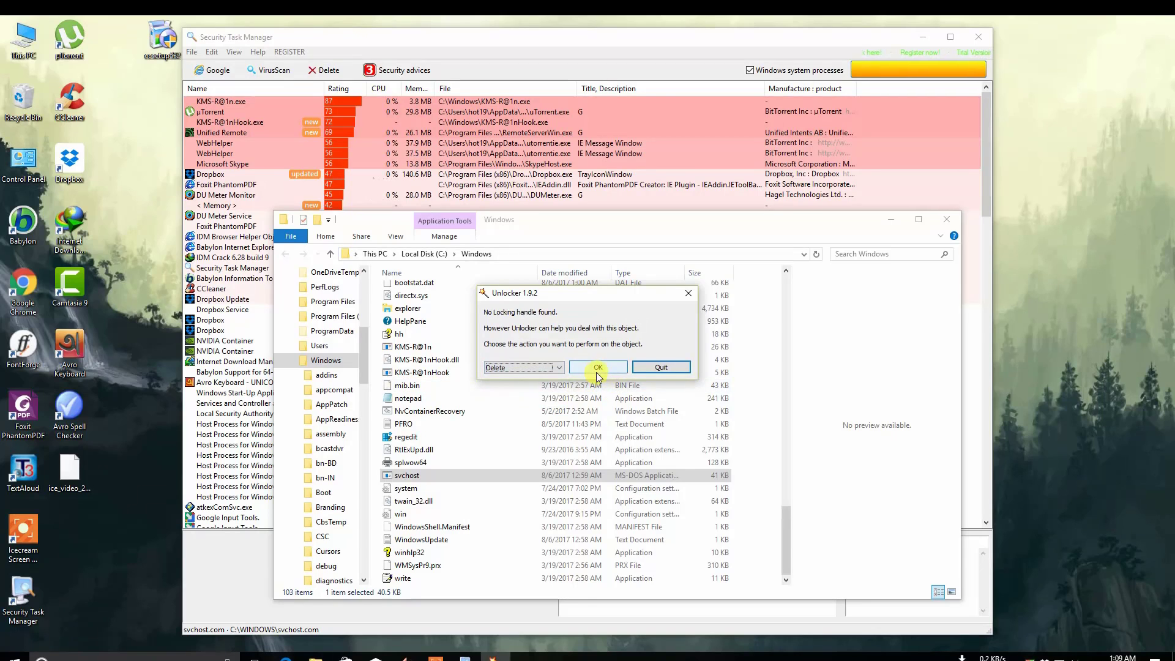
{"action": "left_click", "coordinate": [598, 367]}
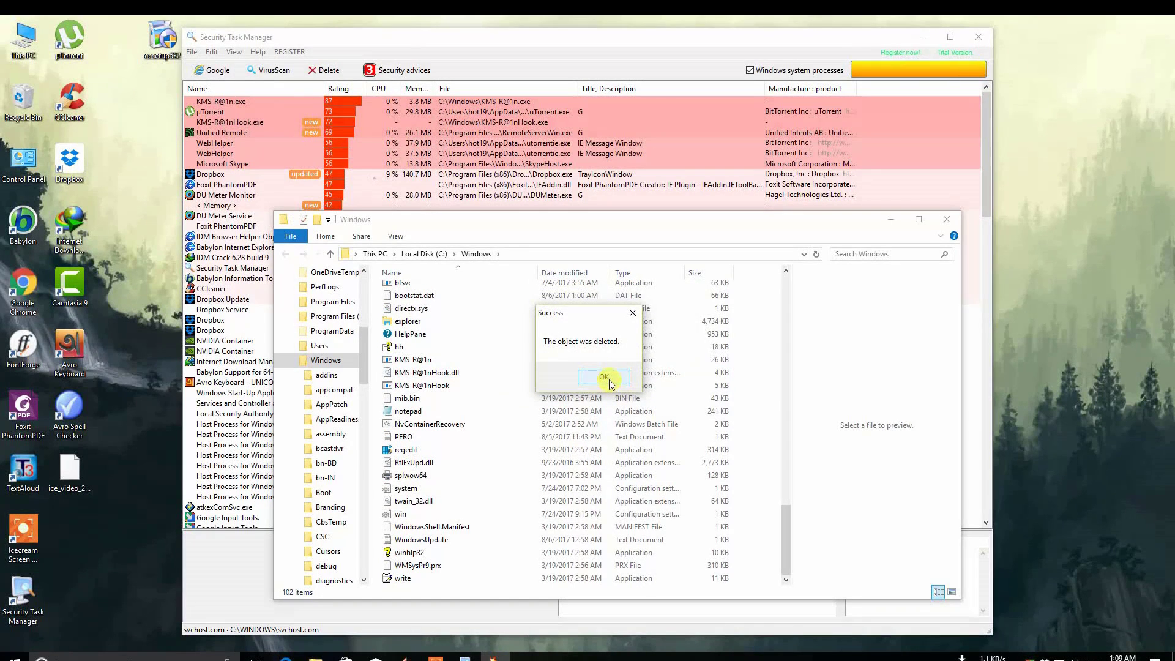
{"action": "left_click", "coordinate": [604, 377]}
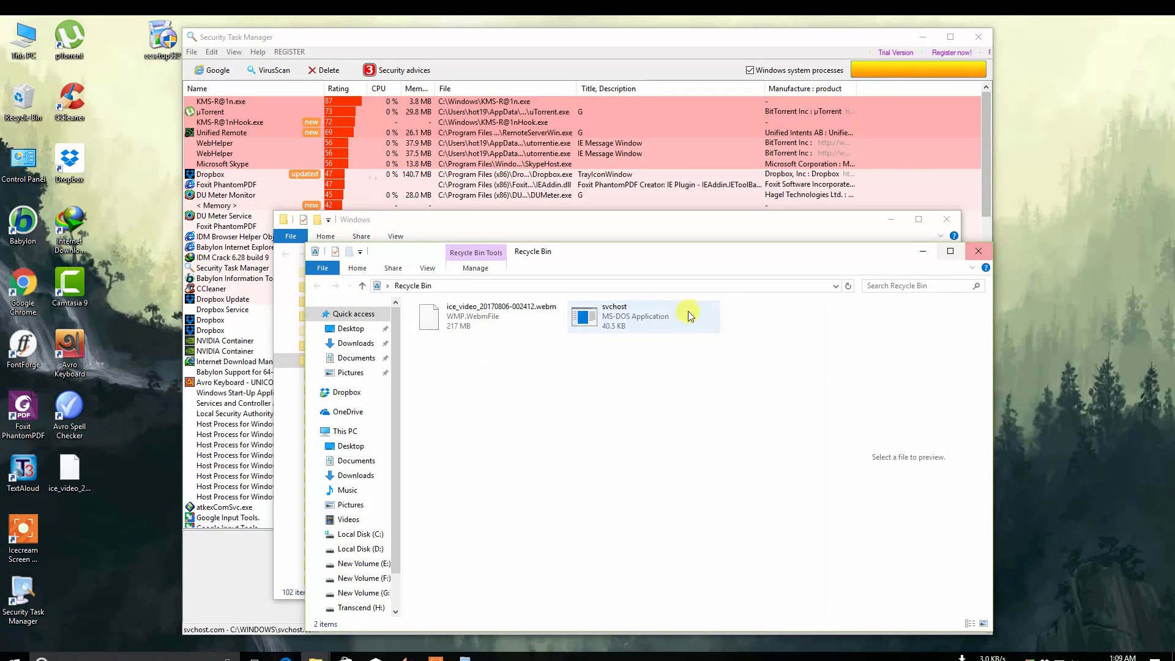
Step: Permanently delete svchost from the Recycle Bin
{"action": "right_click", "coordinate": [641, 316]}
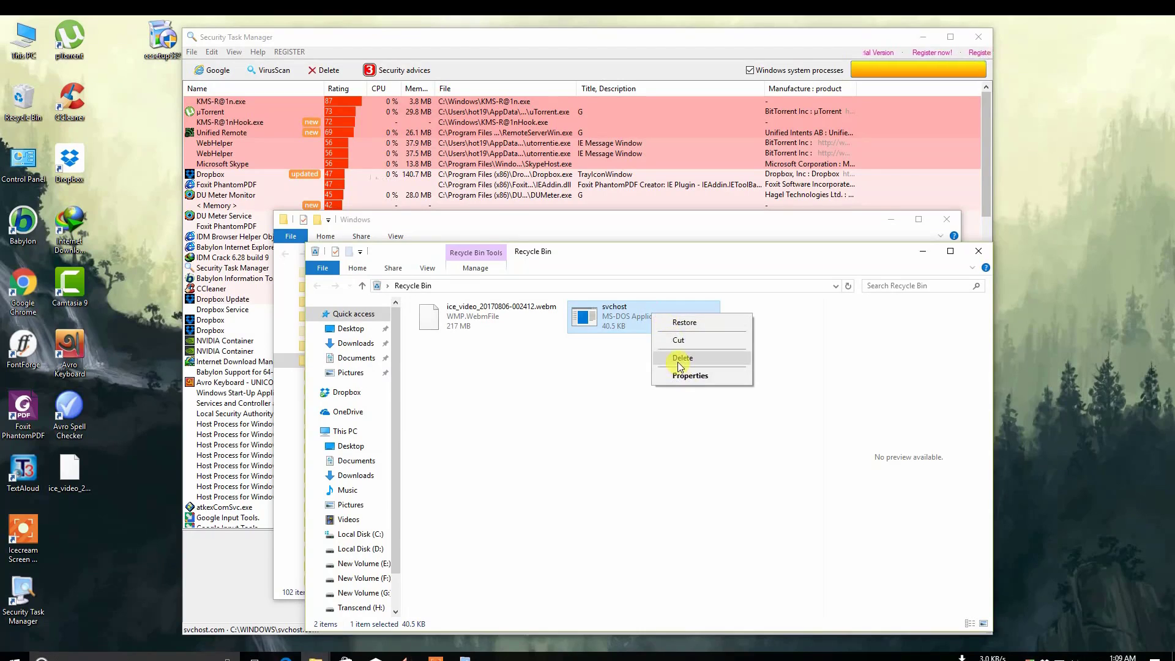
{"action": "left_click", "coordinate": [682, 357]}
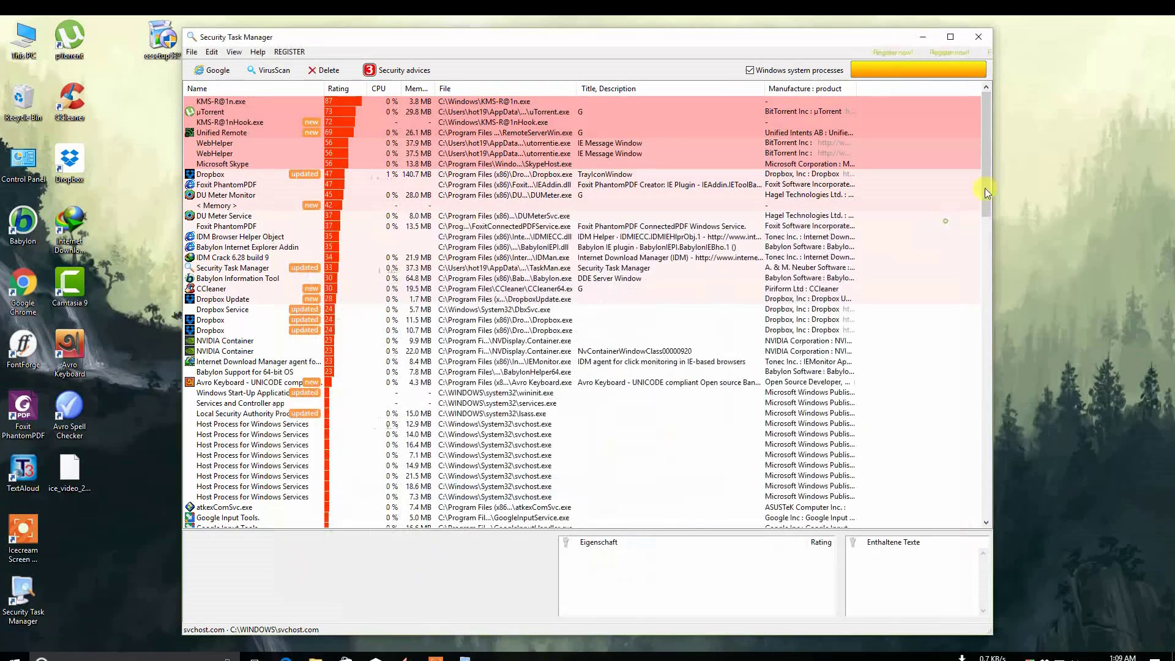
Step: Close Security Task Manager, confirming Yes and then Beenden
{"action": "left_click", "coordinate": [324, 70]}
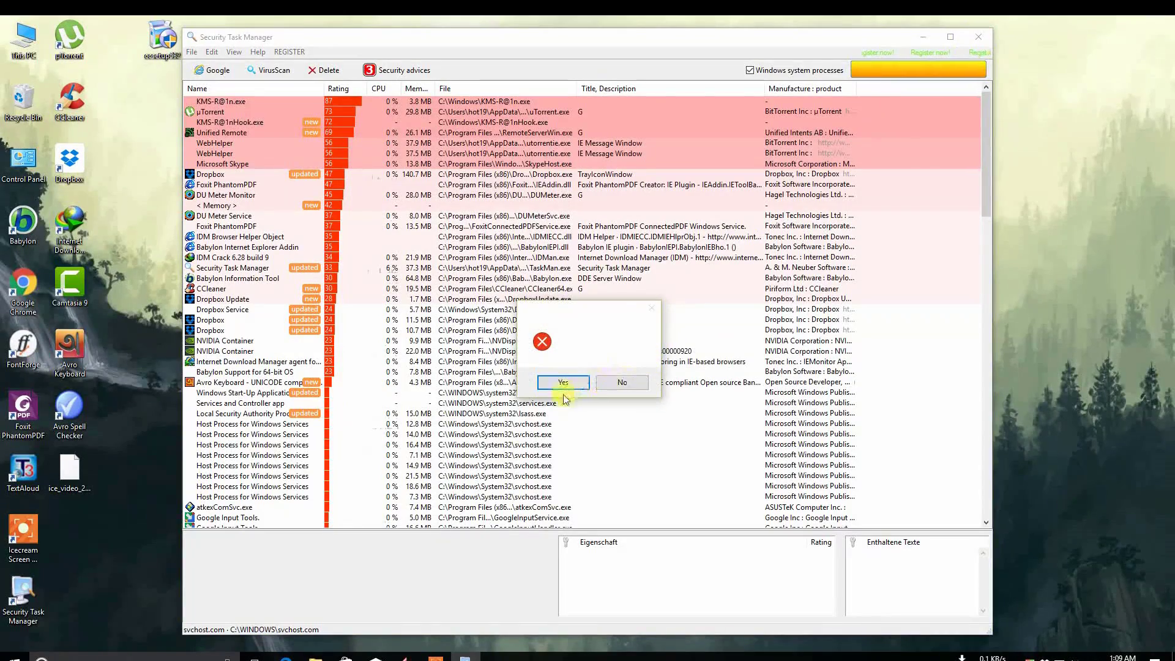
{"action": "left_click", "coordinate": [563, 383]}
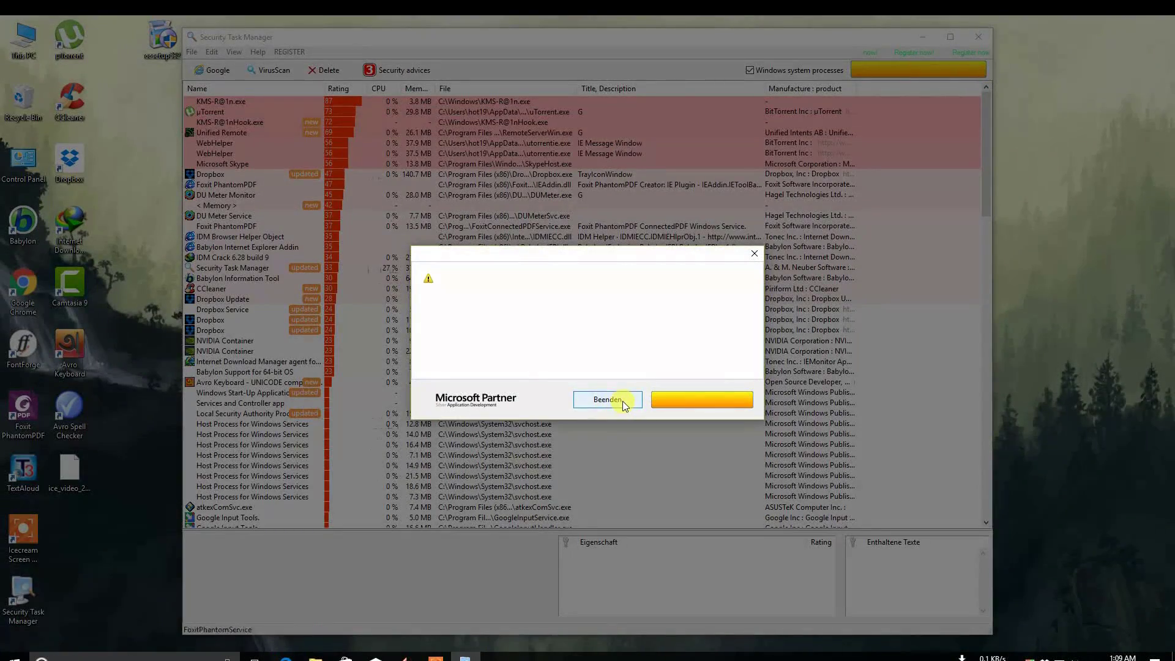
{"action": "left_click", "coordinate": [606, 399]}
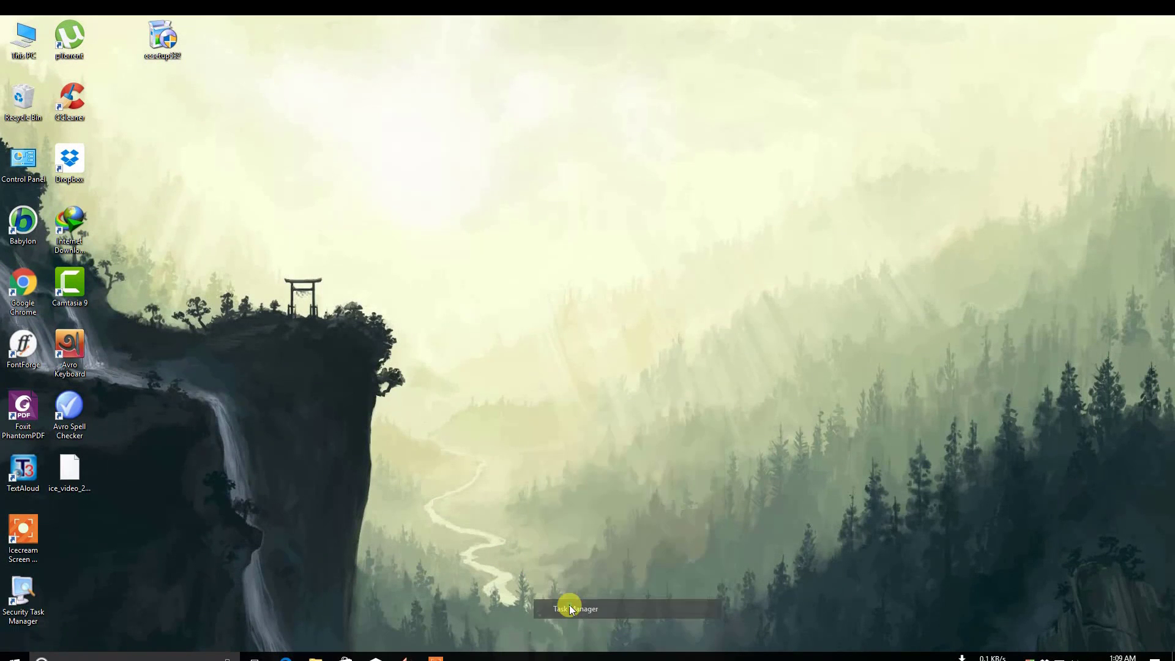
{"action": "left_click", "coordinate": [575, 609]}
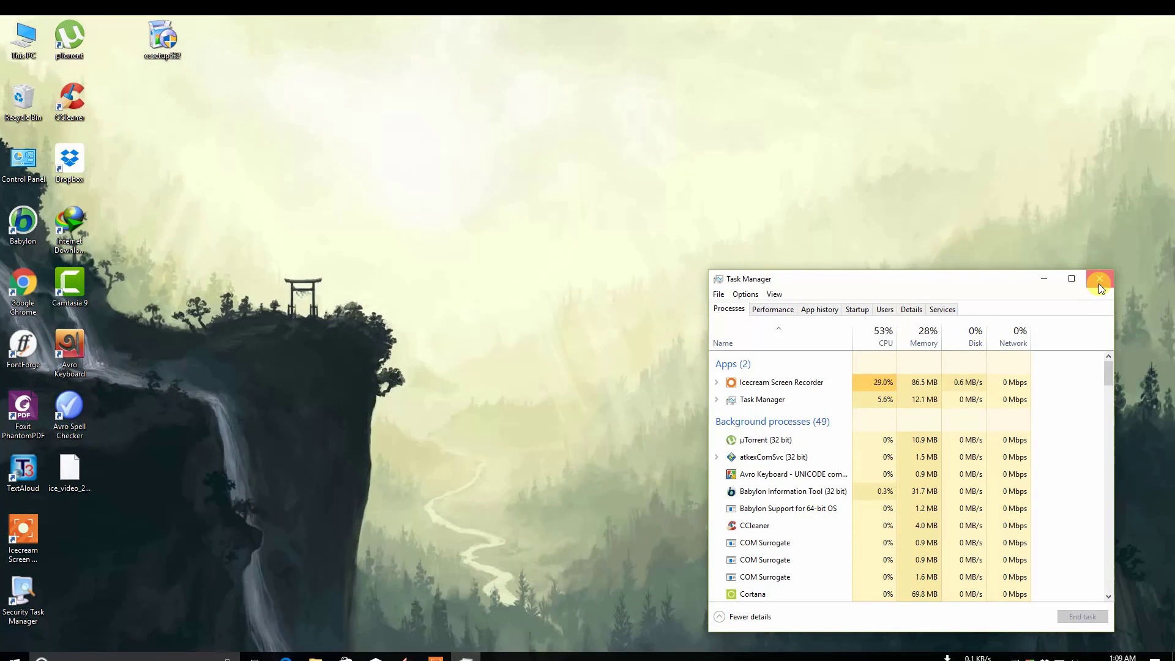
{"action": "left_click", "coordinate": [1100, 279]}
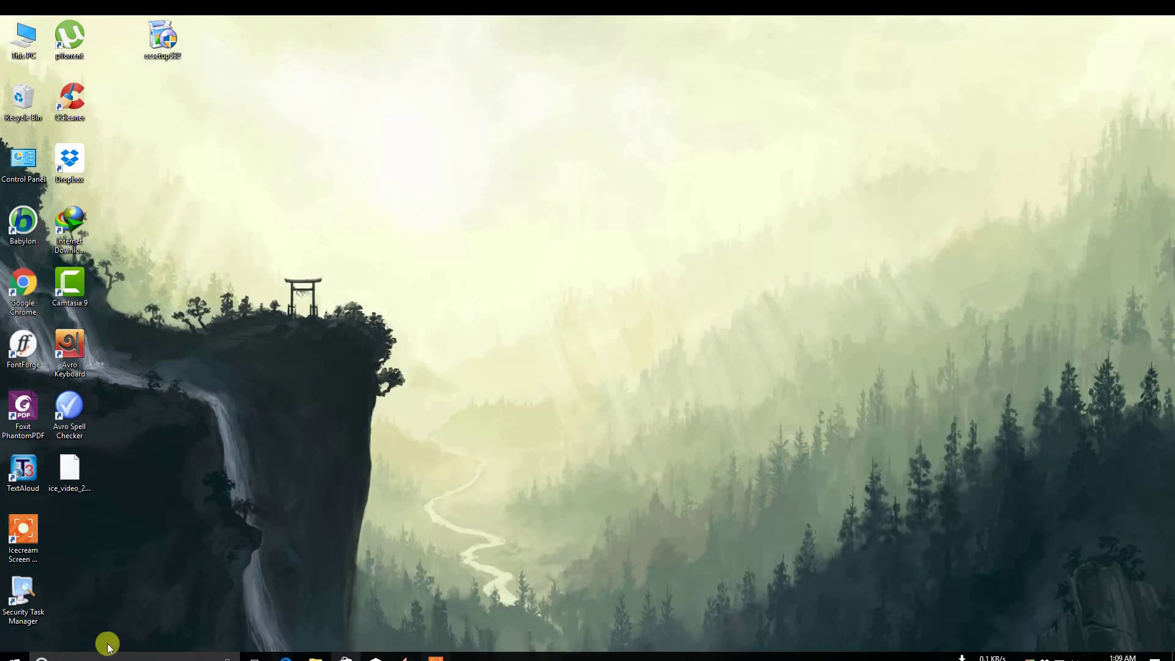